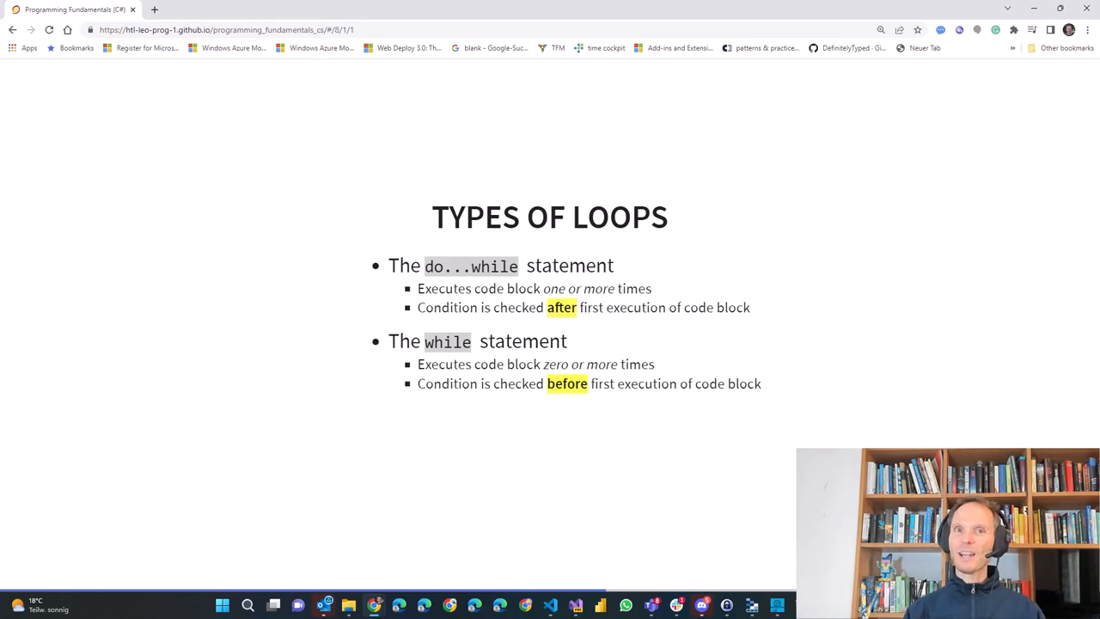
Advance from the loop-types overview to the do...while code example slide
{"action": "key", "text": "right"}
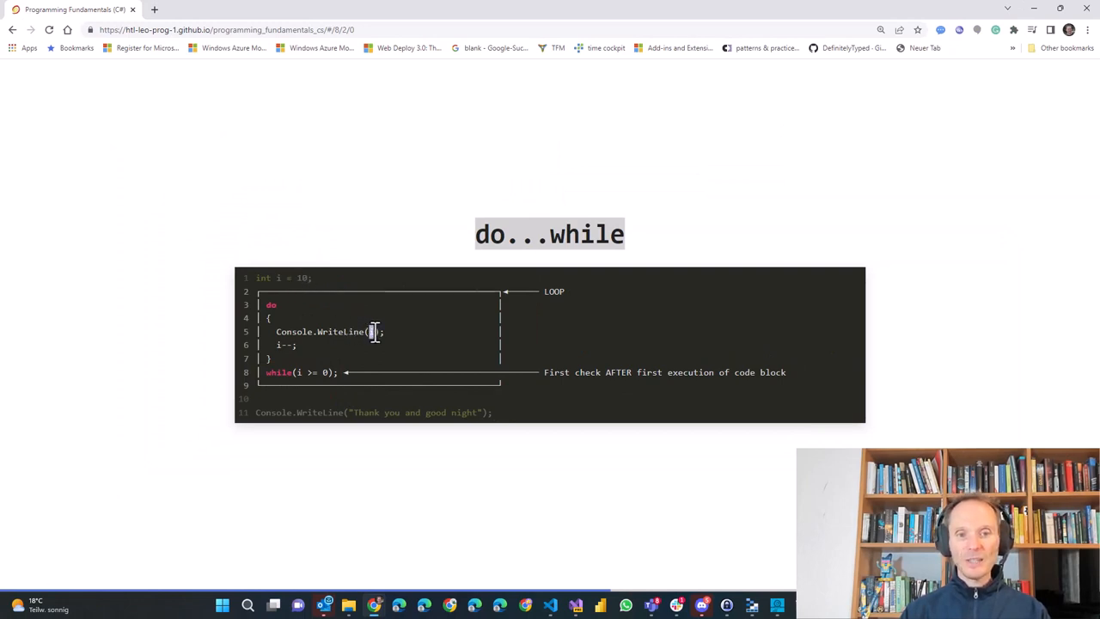
{"action": "mouse_move", "coordinate": [292, 378]}
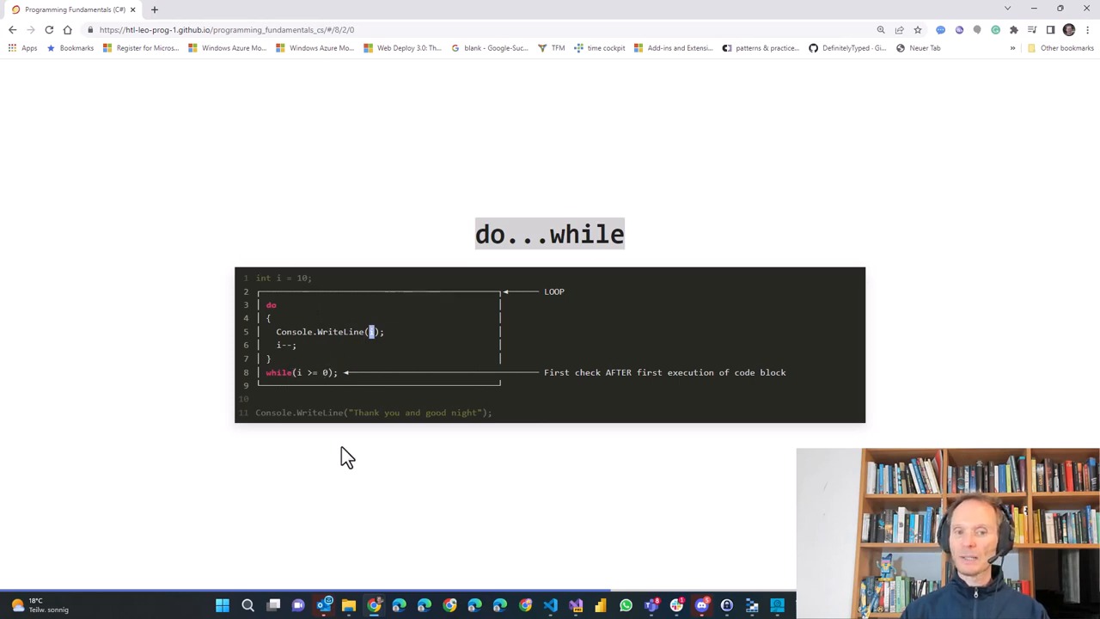
Put i inside the do...while Console.WriteLine() and select i in the while condition
{"action": "type", "text": "i"}
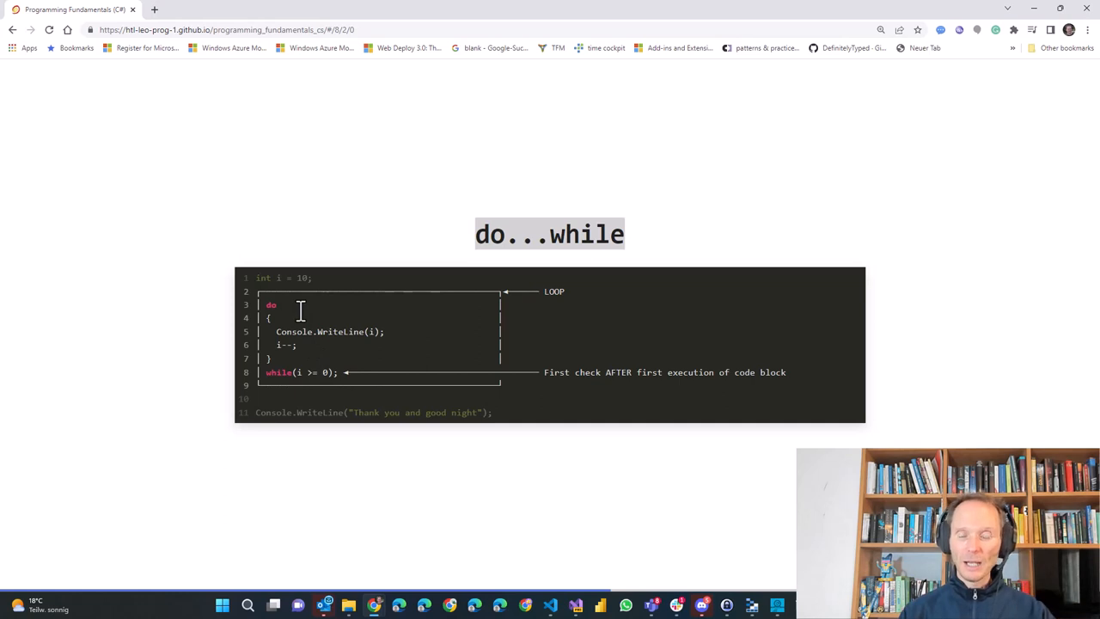
{"action": "mouse_move", "coordinate": [295, 348]}
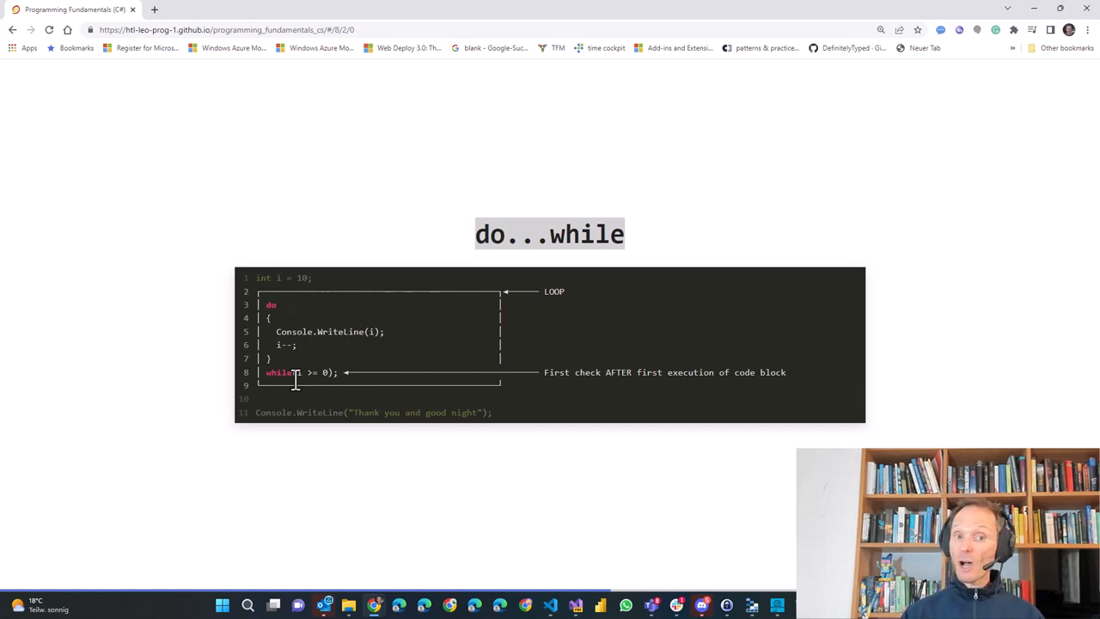
{"action": "mouse_move", "coordinate": [285, 360]}
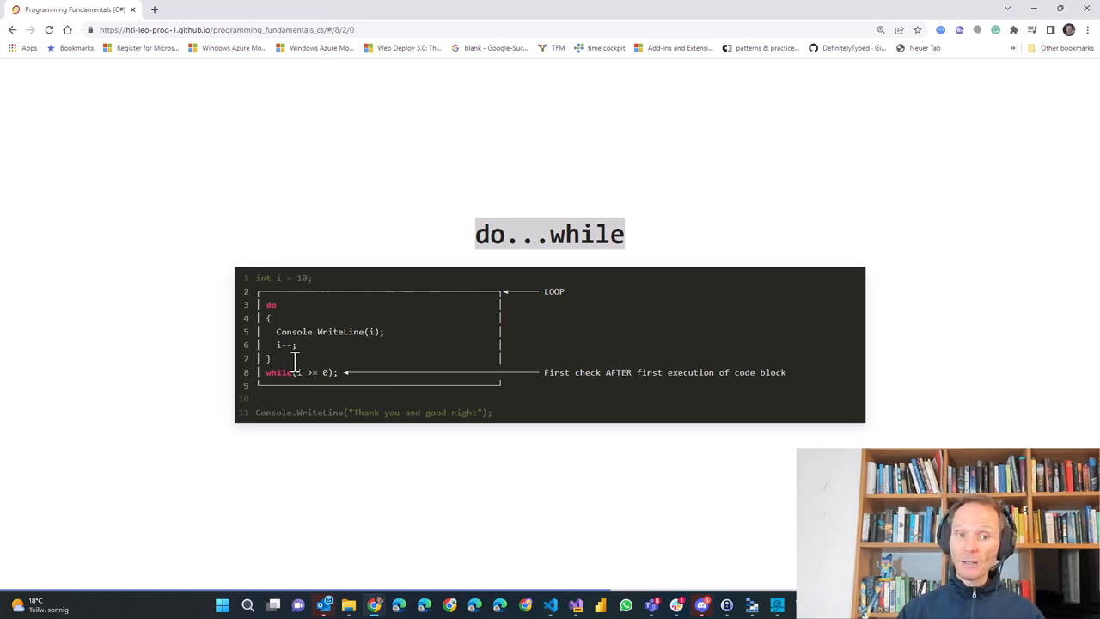
{"action": "mouse_move", "coordinate": [305, 357]}
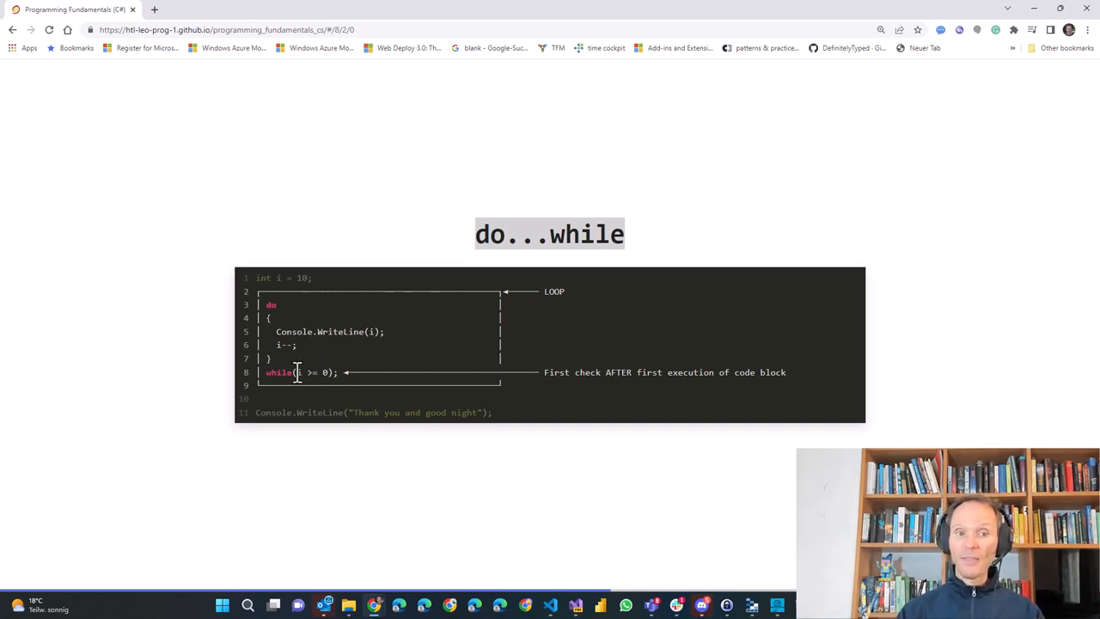
{"action": "double_click", "coordinate": [314, 372]}
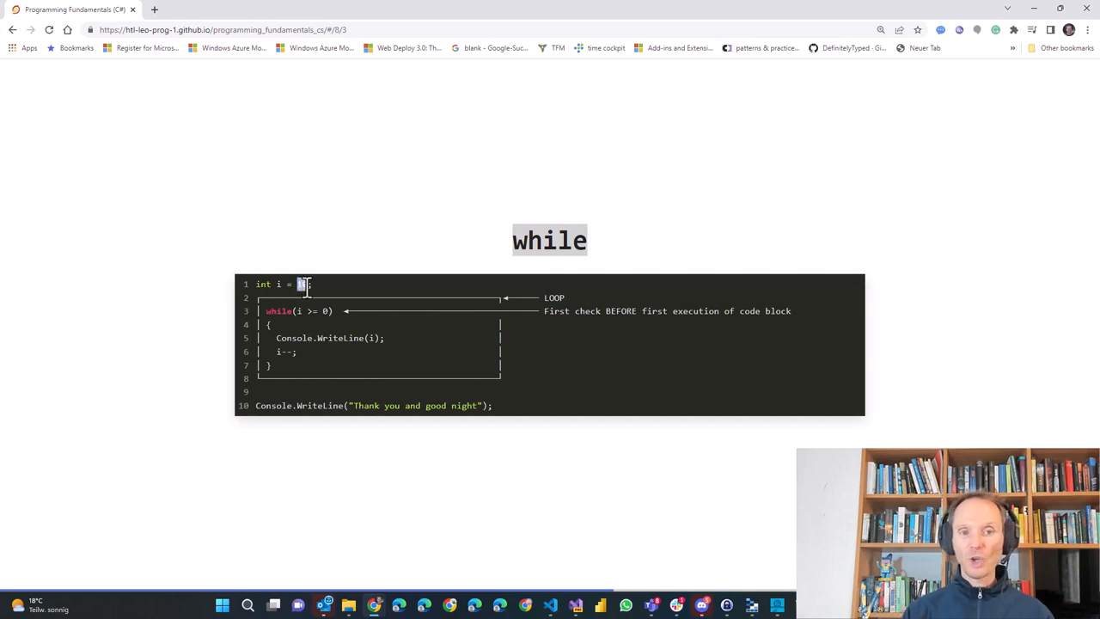
Set the while example's starting counter value to 10
{"action": "type", "text": "10"}
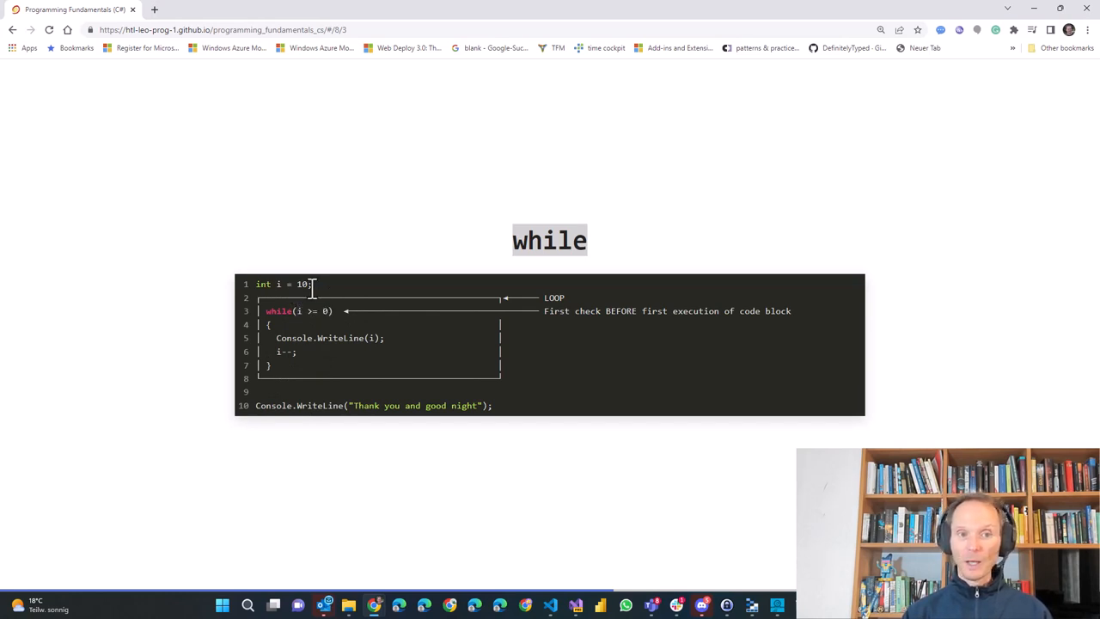
{"action": "mouse_move", "coordinate": [322, 265]}
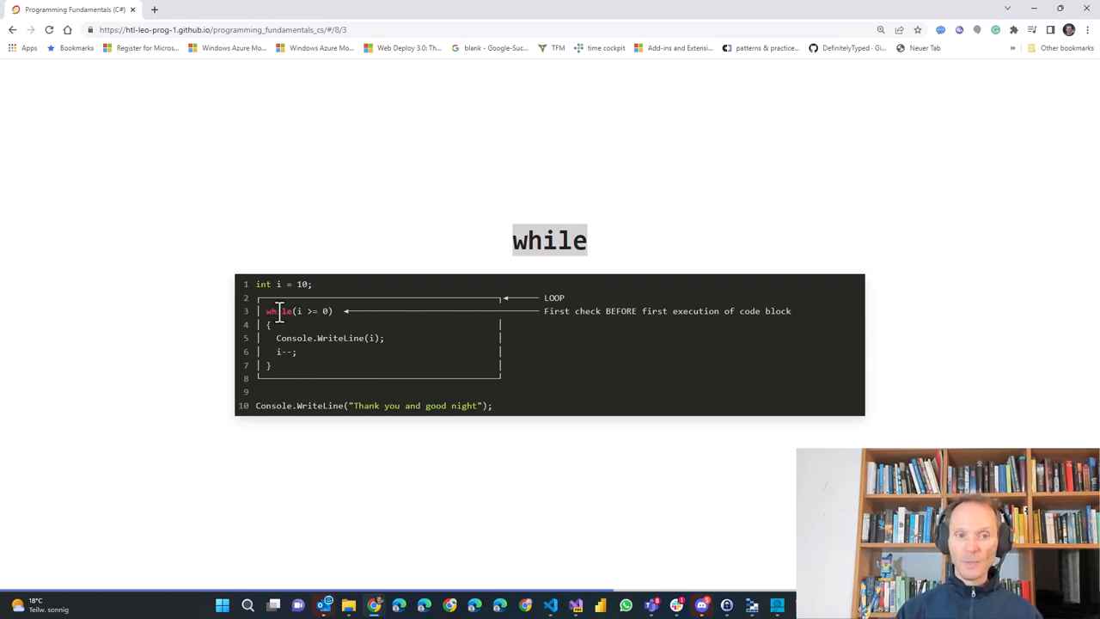
{"action": "mouse_move", "coordinate": [228, 404]}
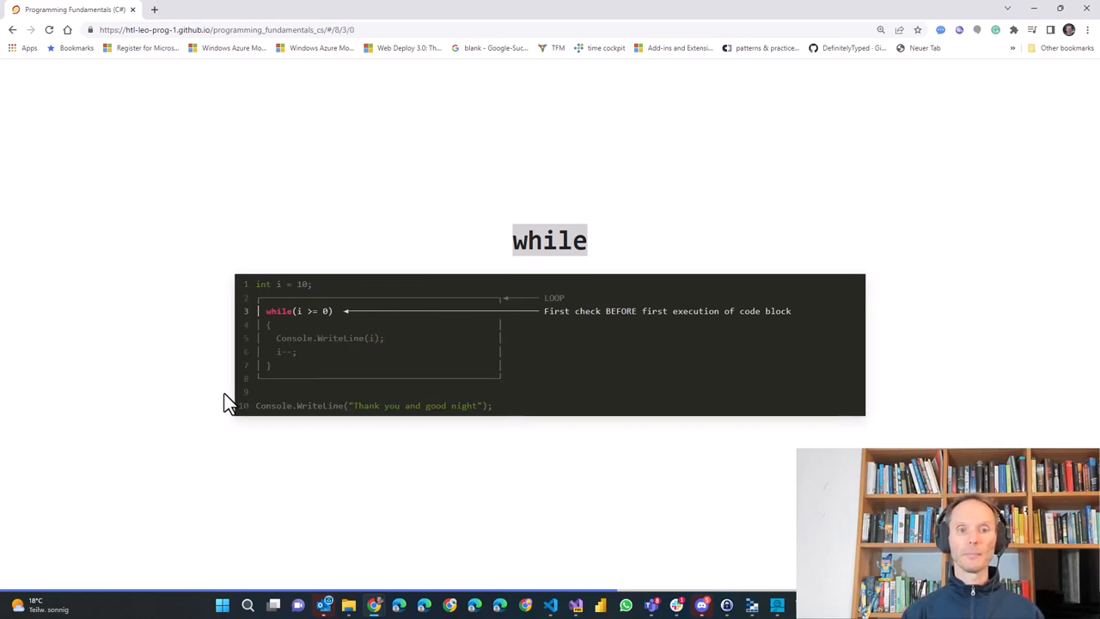
Advance to the 'Exercise: while and do..while loops' slide with Level 1 and 2 tasks
{"action": "key", "text": "Right"}
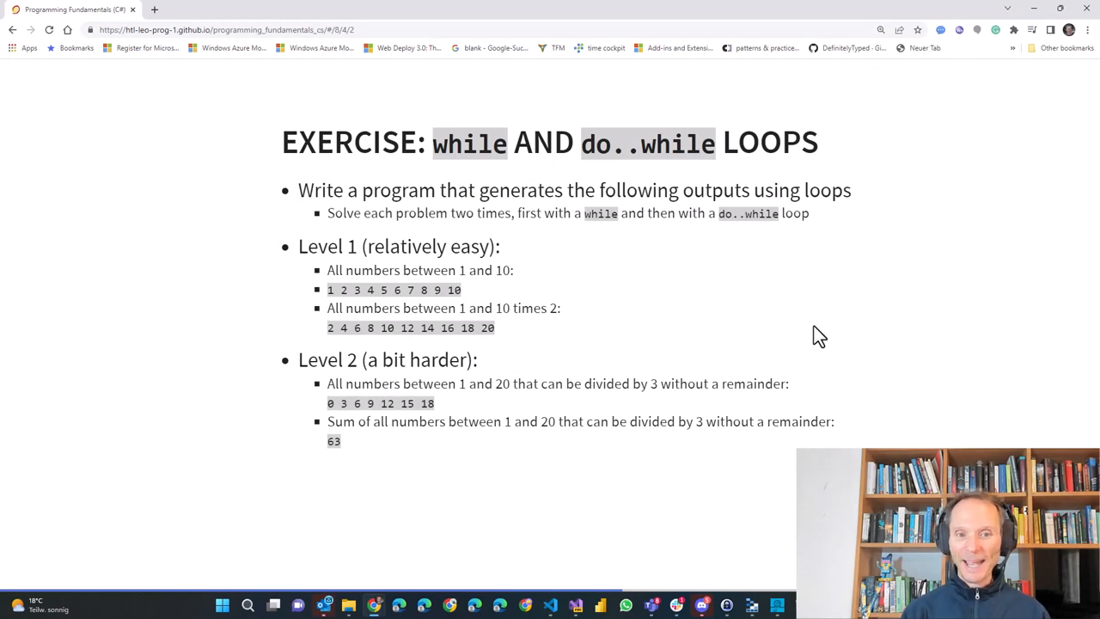
Reveal the Level 3 Fibonacci task and draw red marks over its numbers
{"action": "key", "text": "right"}
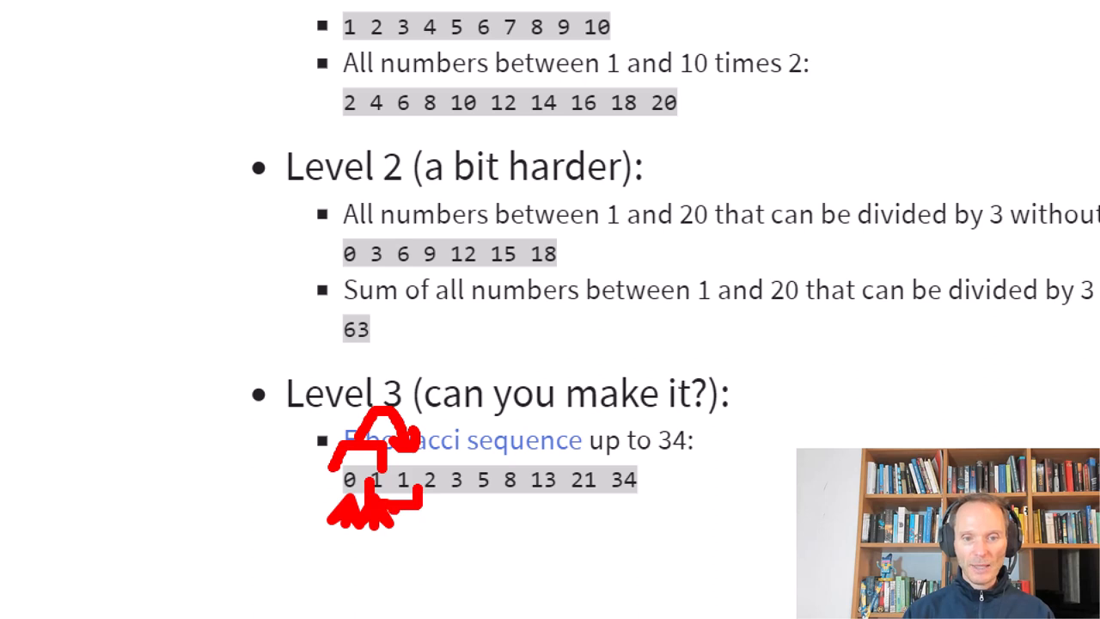
{"action": "left_click_drag", "start_coordinate": [378, 516], "coordinate": [438, 512]}
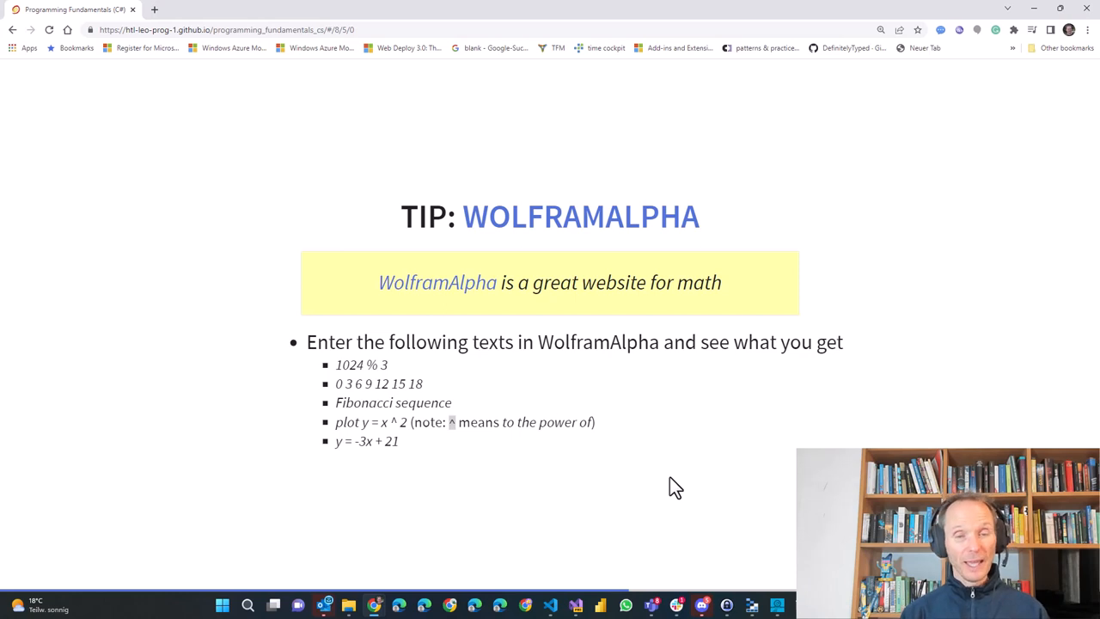
{"action": "mouse_move", "coordinate": [688, 471]}
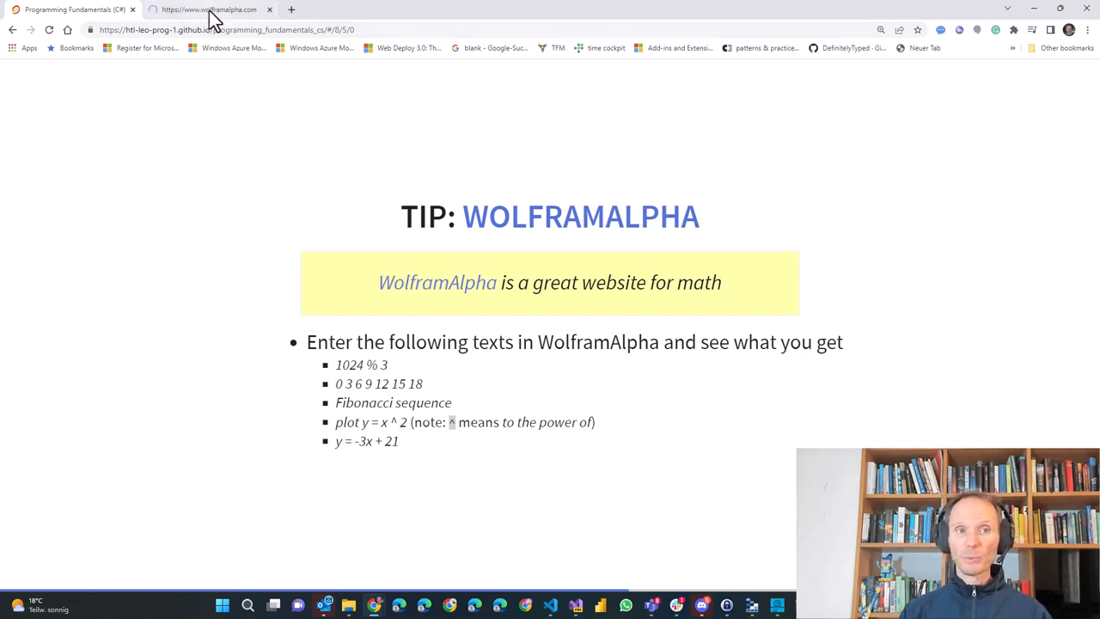
{"action": "left_click", "coordinate": [209, 10]}
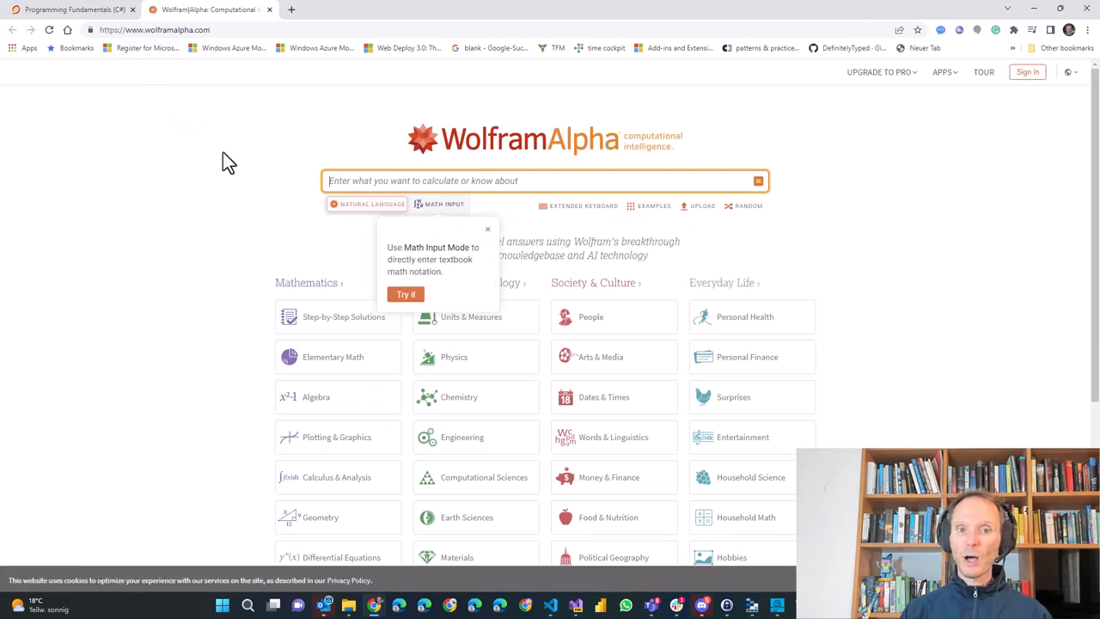
{"action": "left_click", "coordinate": [73, 10]}
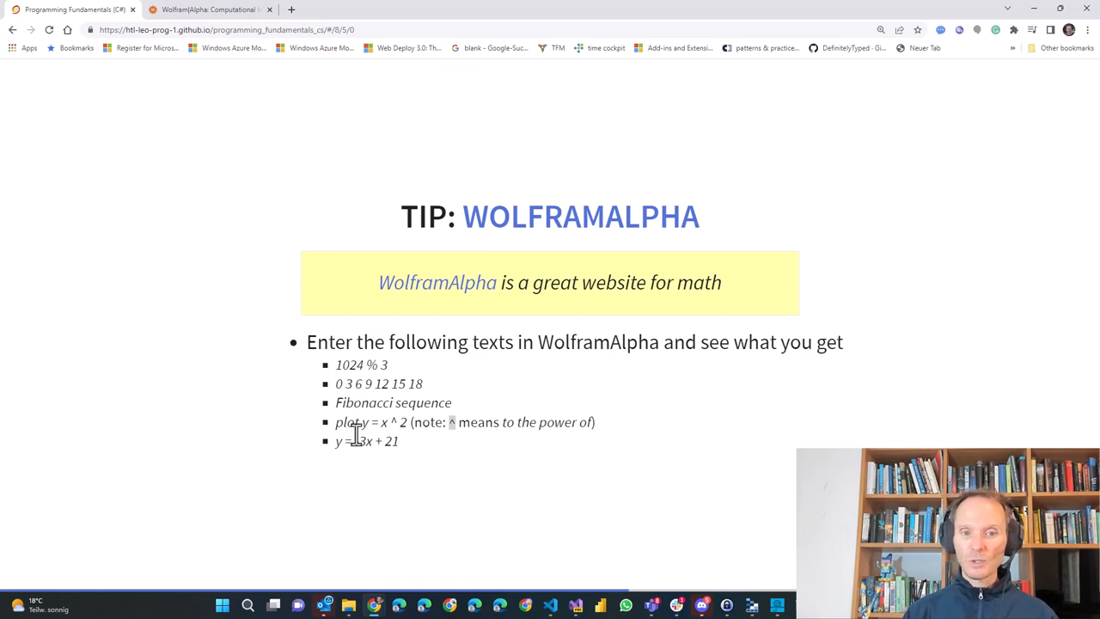
{"action": "double_click", "coordinate": [370, 383]}
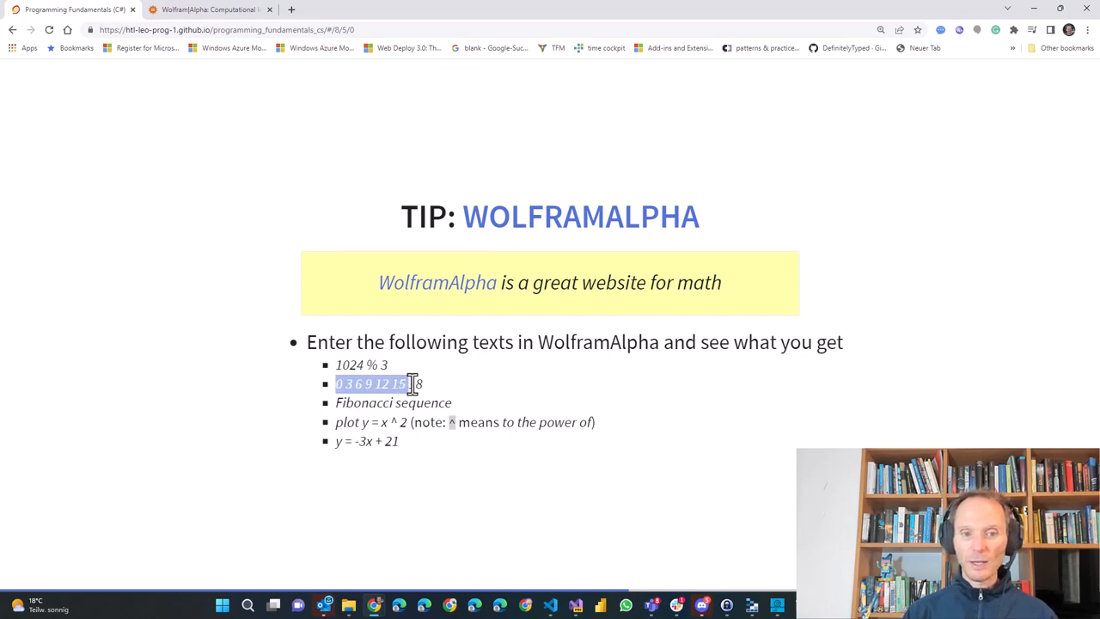
{"action": "left_click", "coordinate": [210, 10]}
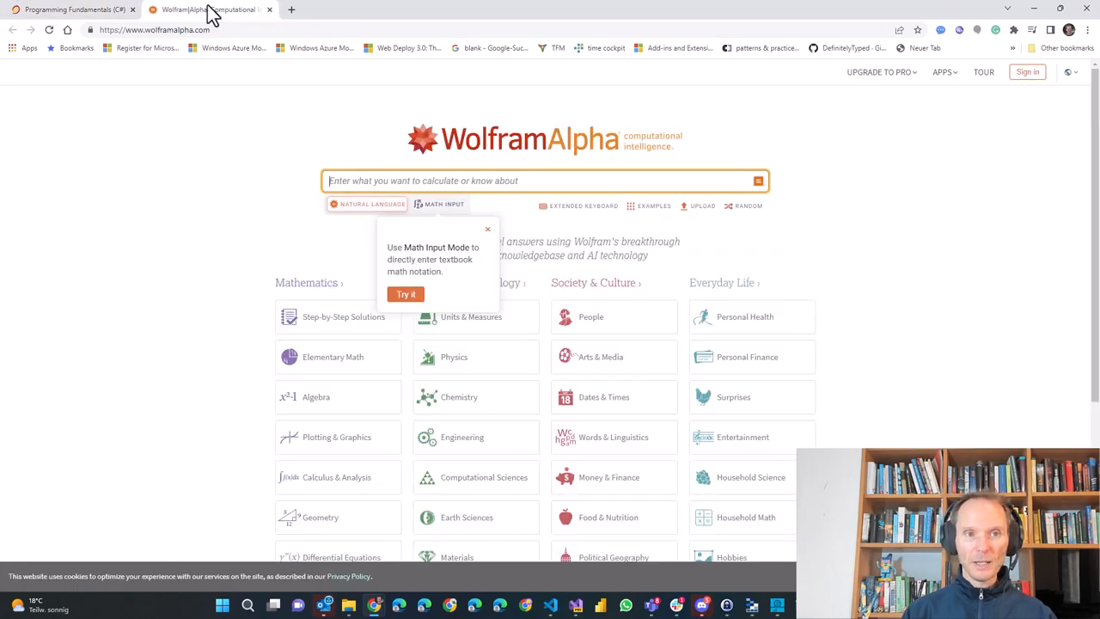
{"action": "type", "text": "0 3 6 9 12 15 18"}
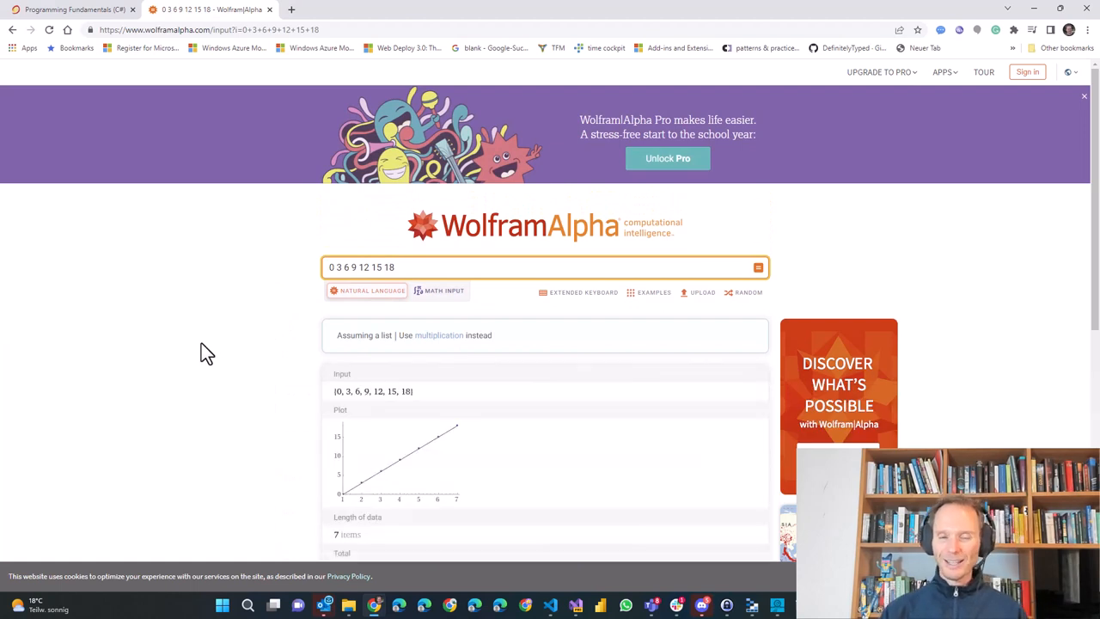
Review the list's plot, total and statistics, then return to the tip slide
{"action": "scroll", "scroll_direction": "down", "scroll_amount": 3}
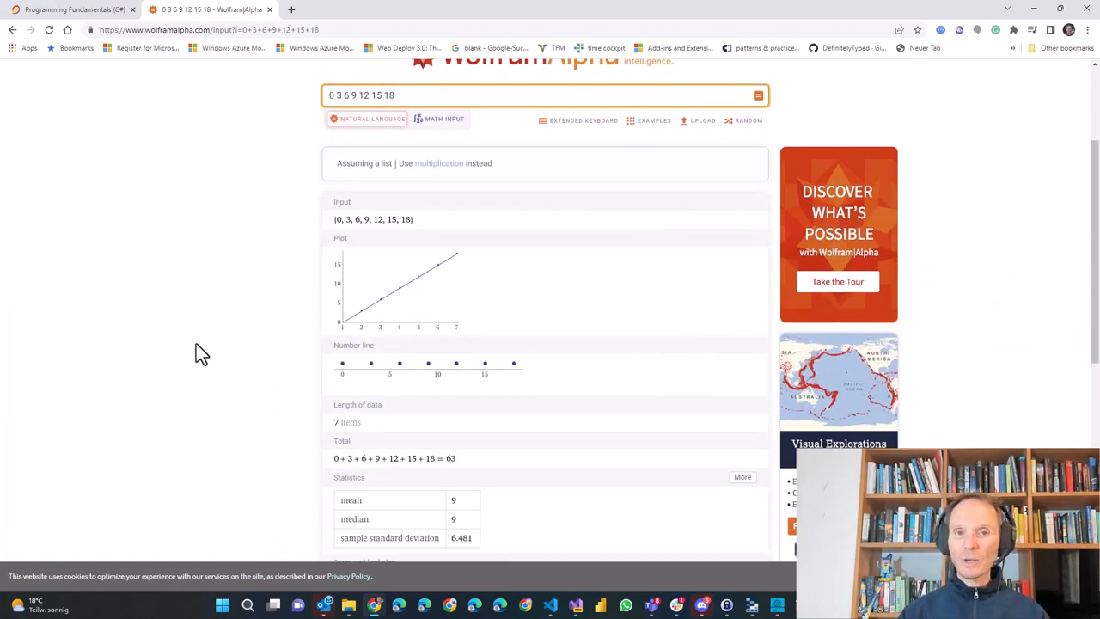
{"action": "mouse_move", "coordinate": [297, 344]}
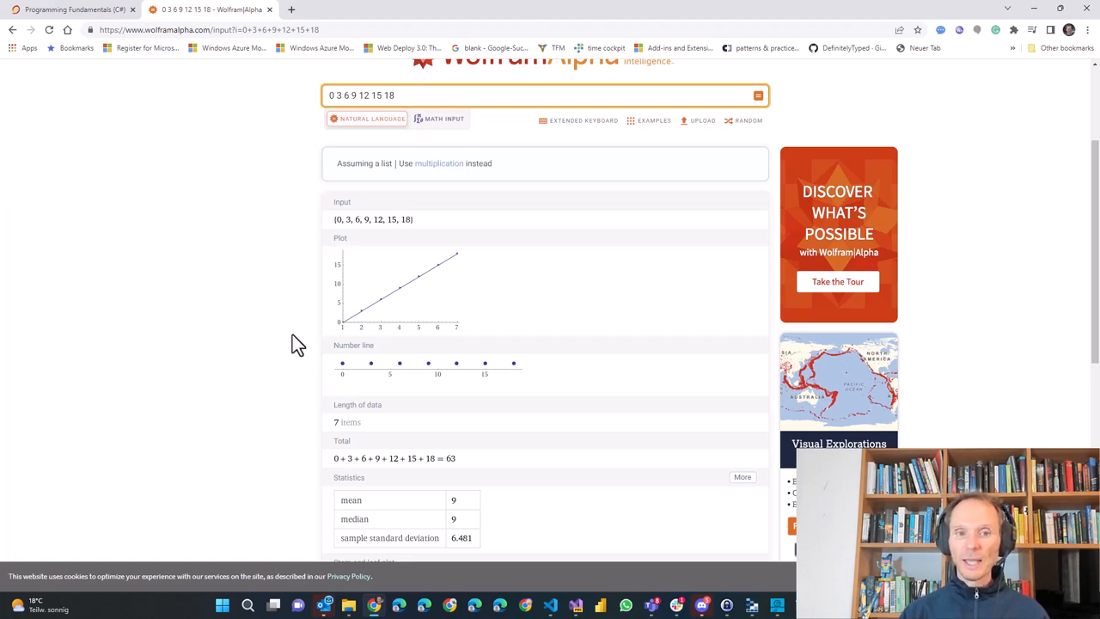
{"action": "mouse_move", "coordinate": [314, 377]}
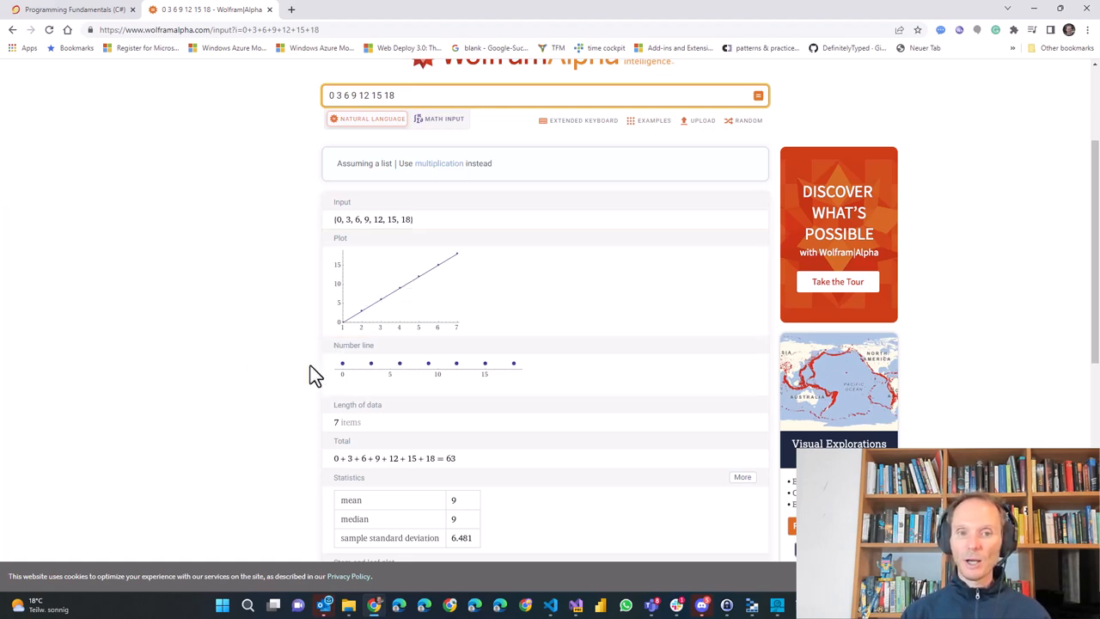
{"action": "mouse_move", "coordinate": [460, 457]}
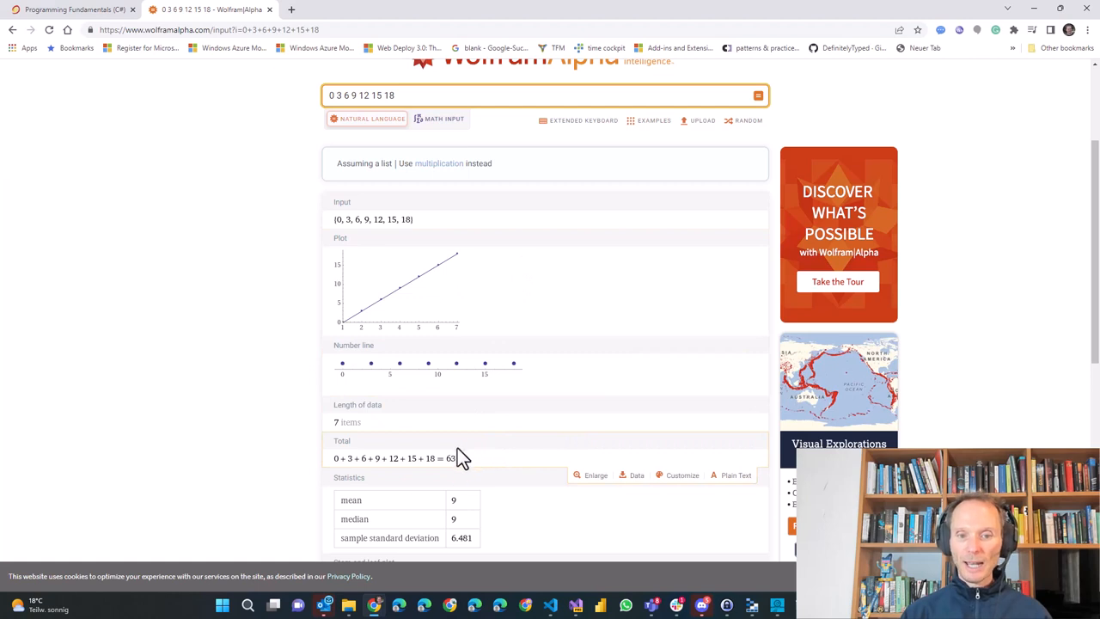
{"action": "scroll", "scroll_direction": "down", "scroll_amount": 3}
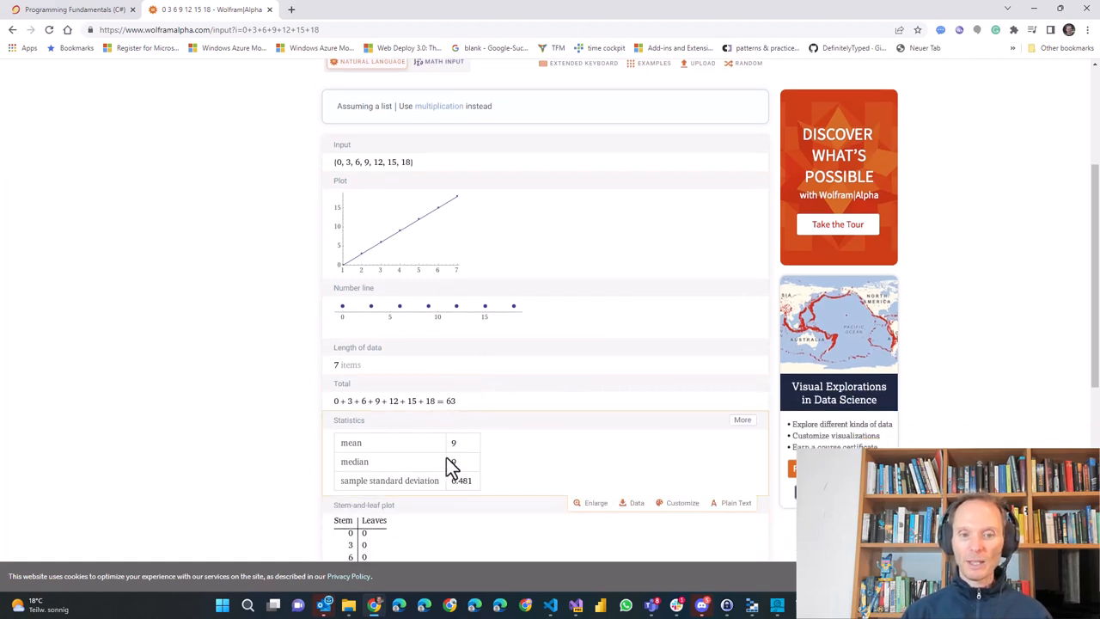
{"action": "scroll", "scroll_direction": "up", "scroll_amount": 3}
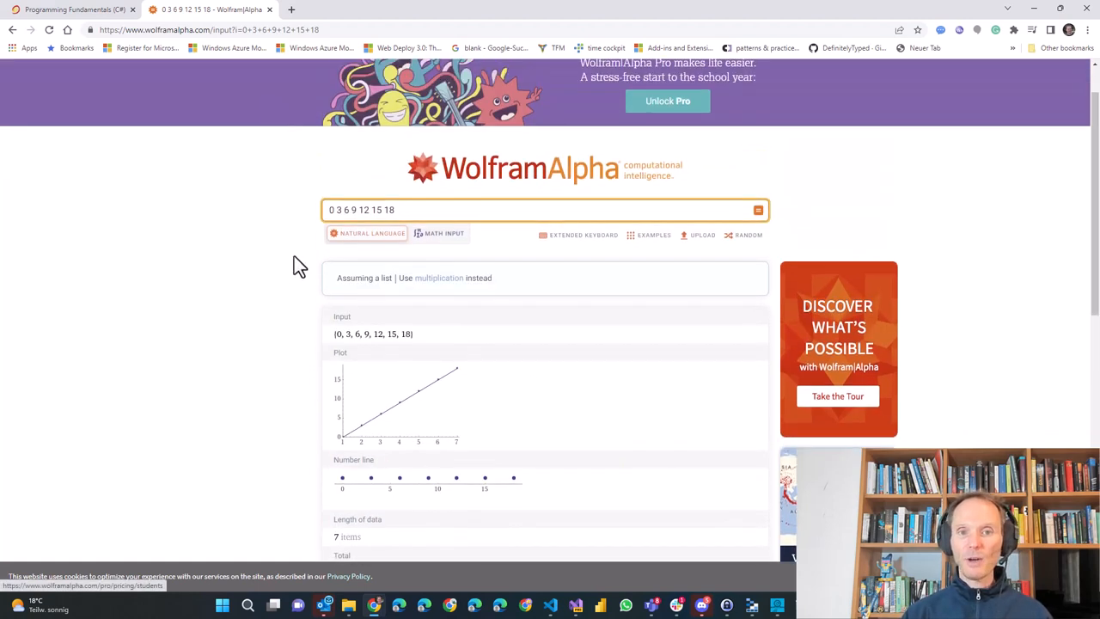
{"action": "left_click", "coordinate": [73, 10]}
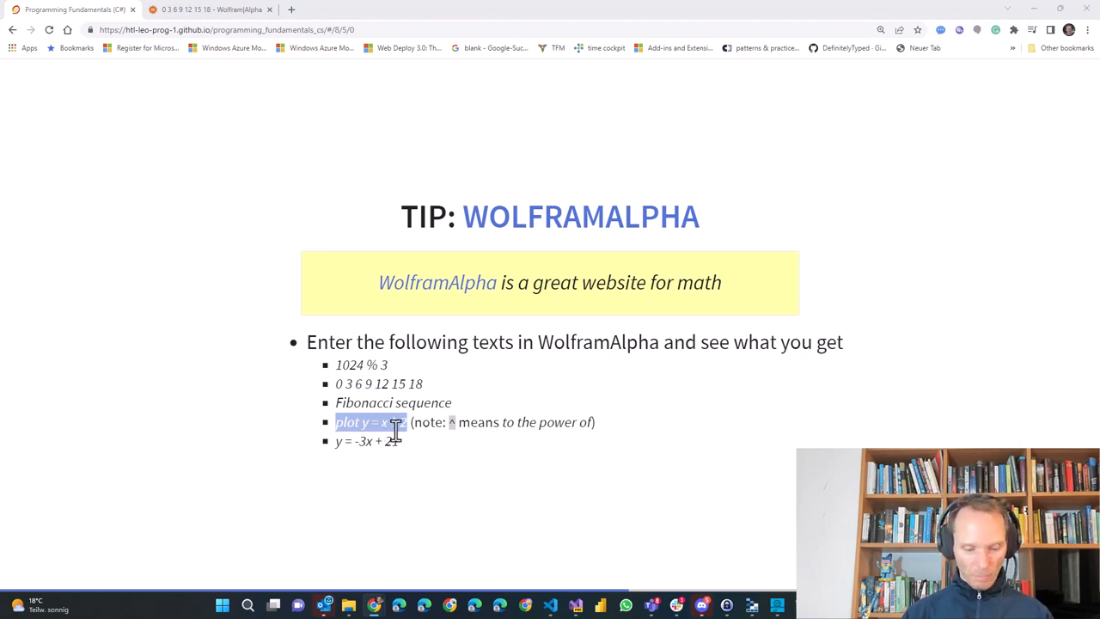
Query WolframAlpha with 'plot y = x ^ 2' from the slide and view the parabola
{"action": "left_click", "coordinate": [211, 9]}
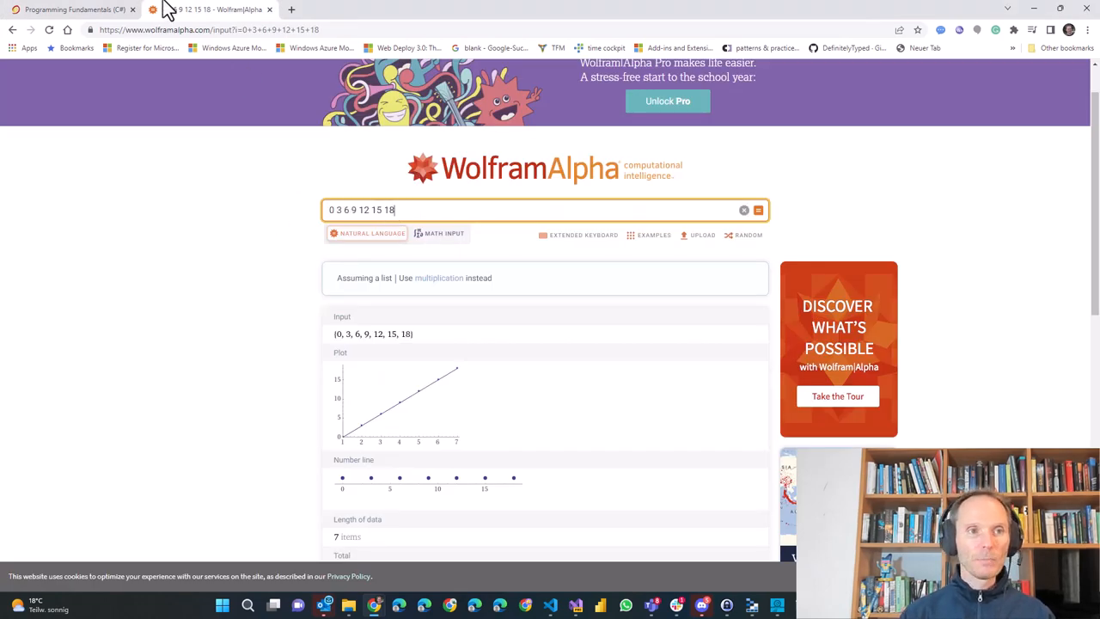
{"action": "left_click", "coordinate": [68, 10]}
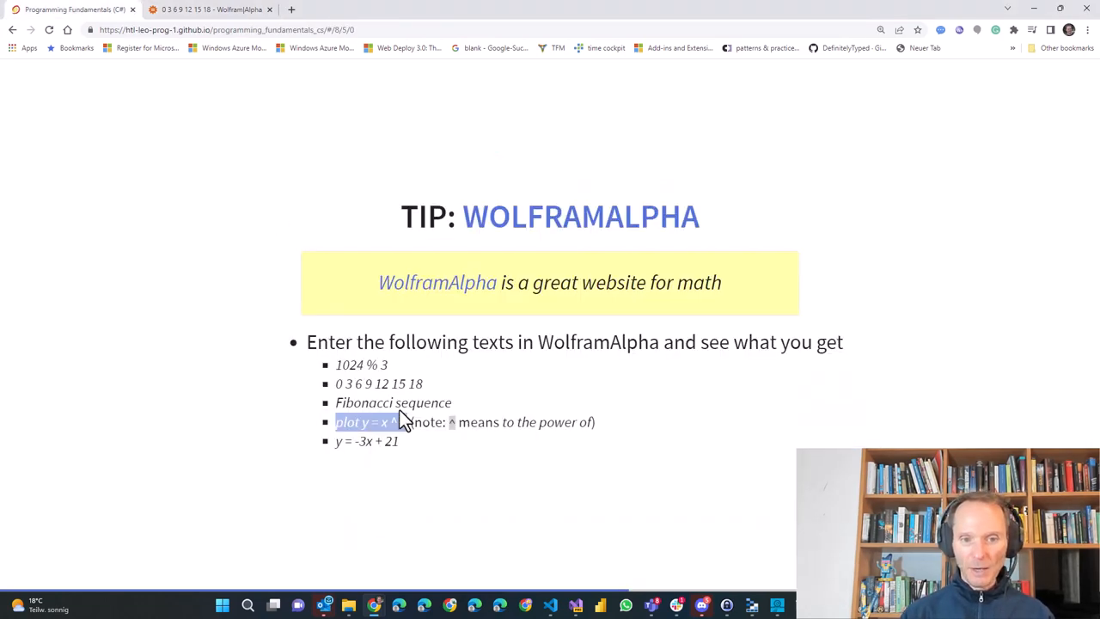
{"action": "left_click", "coordinate": [211, 10]}
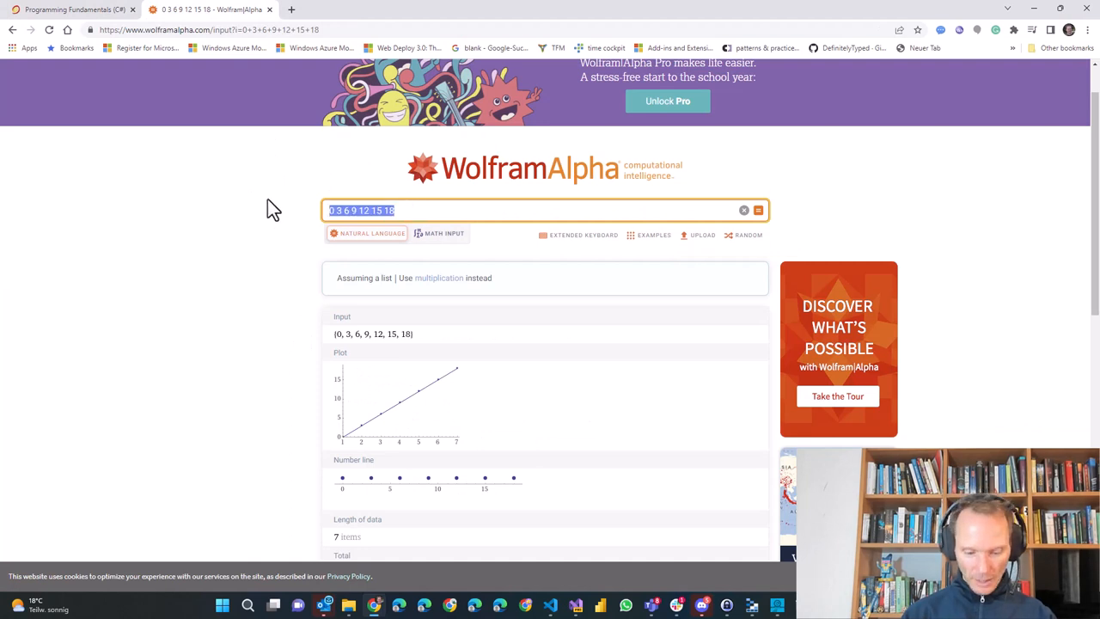
{"action": "type", "text": "plot y = x ^ 2"}
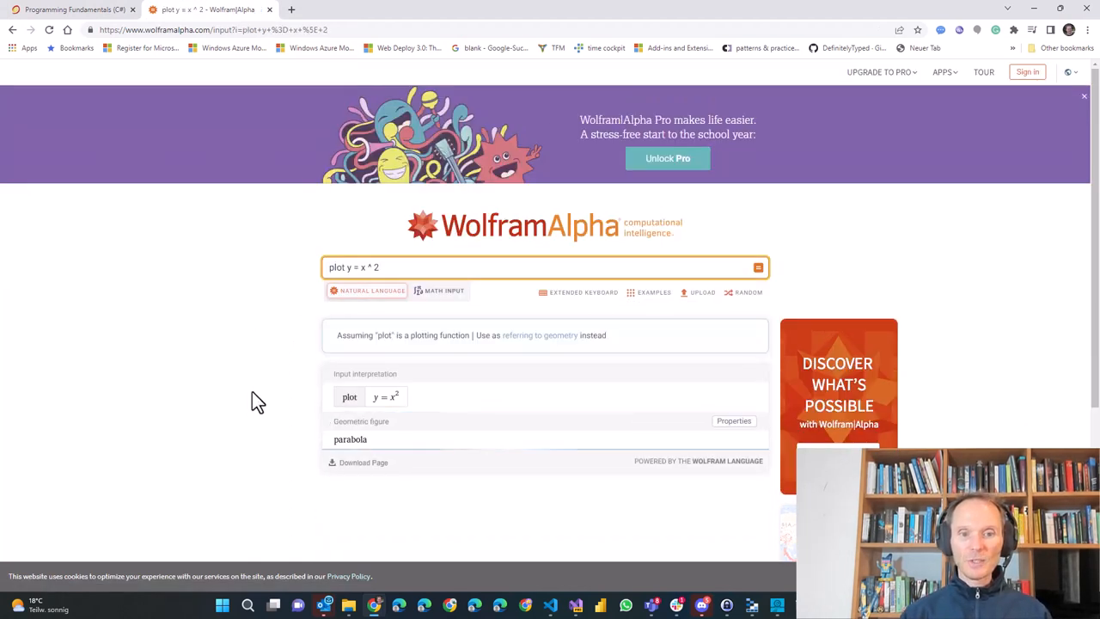
{"action": "scroll", "scroll_direction": "down", "scroll_amount": 3}
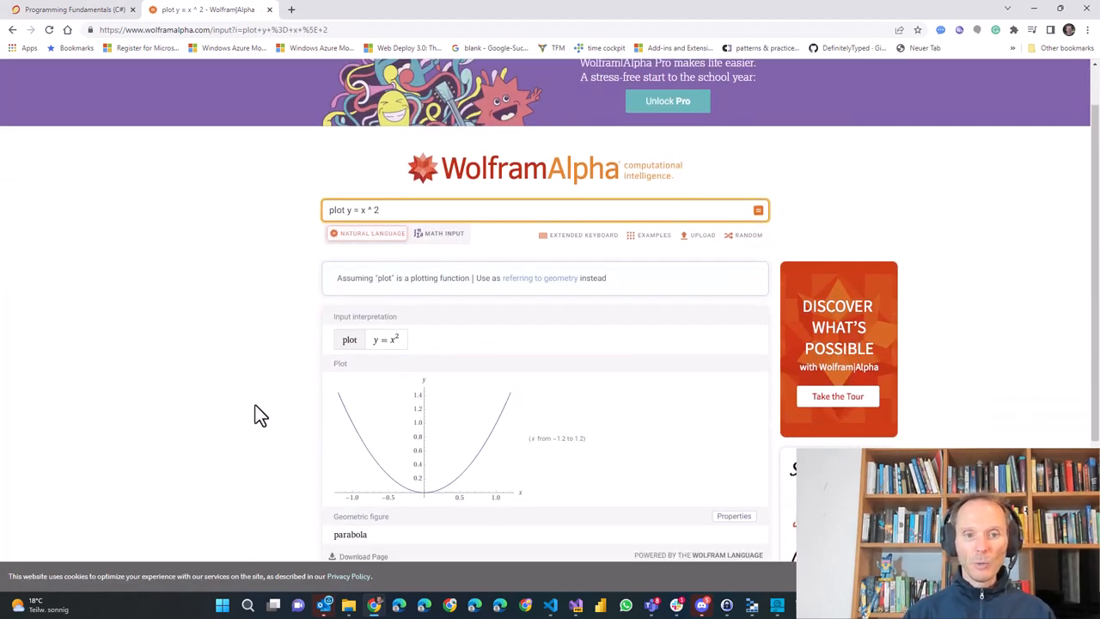
{"action": "mouse_move", "coordinate": [387, 357]}
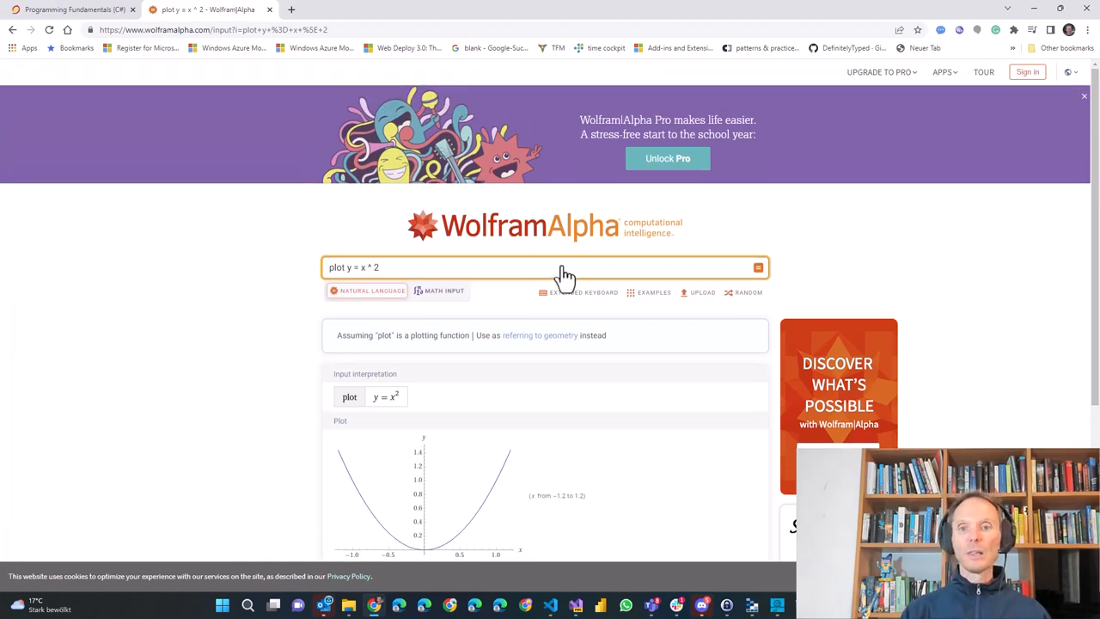
Copy 'Fibonacci sequence' from the slide into WolframAlpha and browse its terms and formula
{"action": "left_click", "coordinate": [73, 10]}
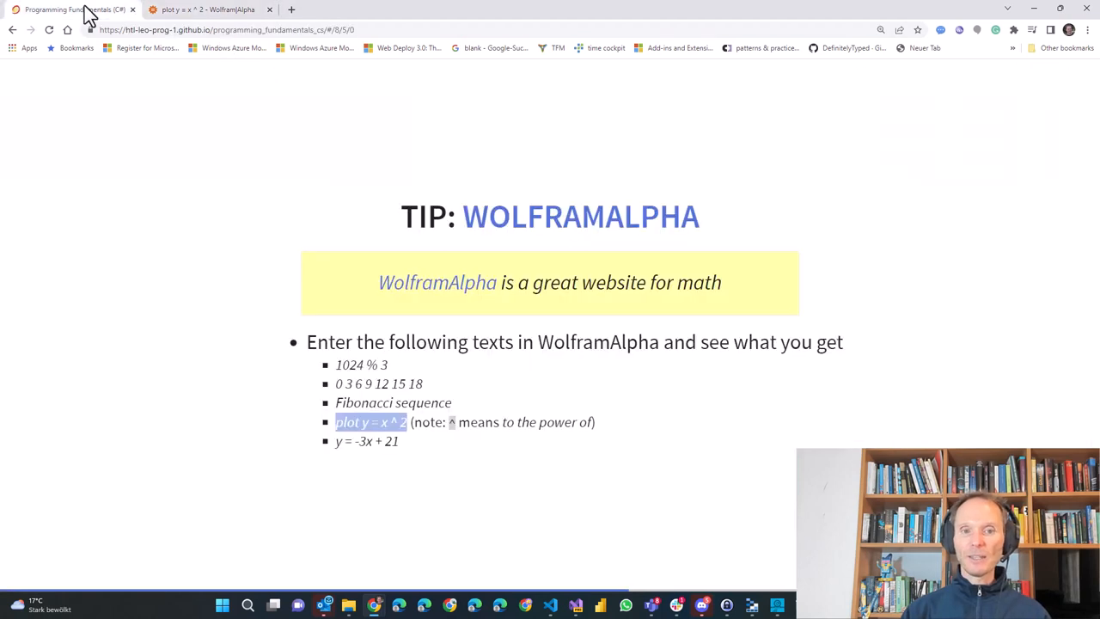
{"action": "double_click", "coordinate": [361, 403]}
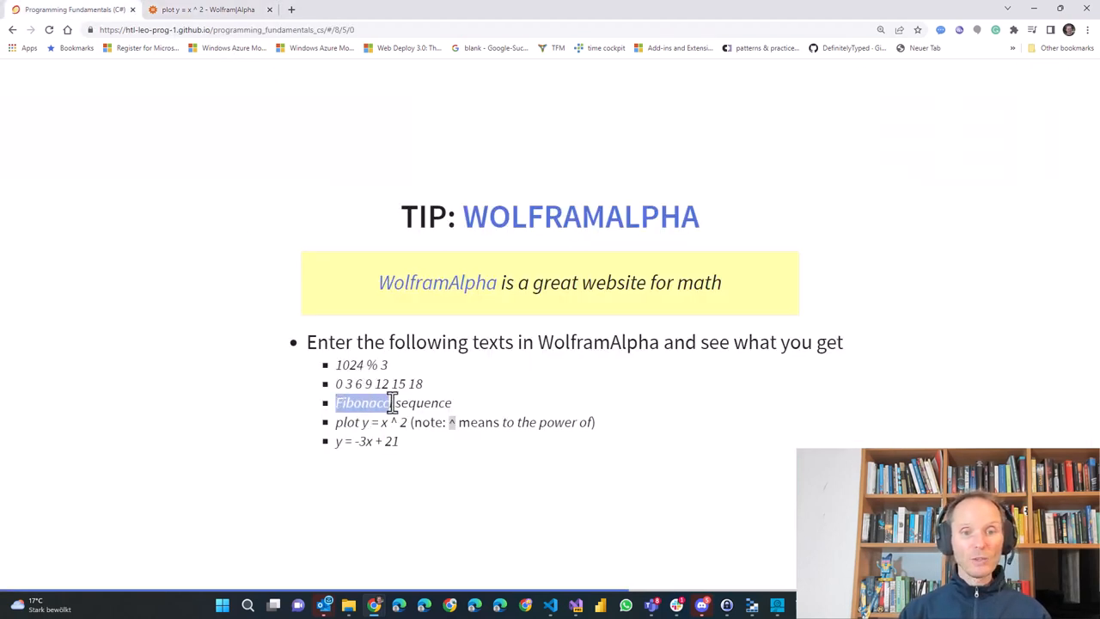
{"action": "right_click", "coordinate": [393, 403]}
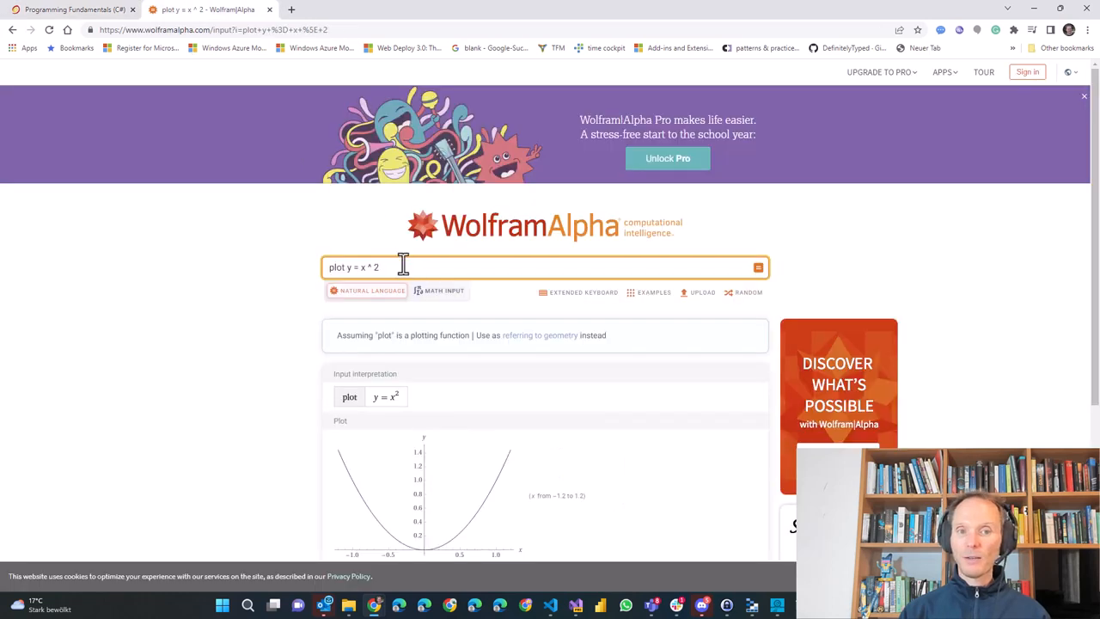
{"action": "type", "text": "Fibonacci sequence"}
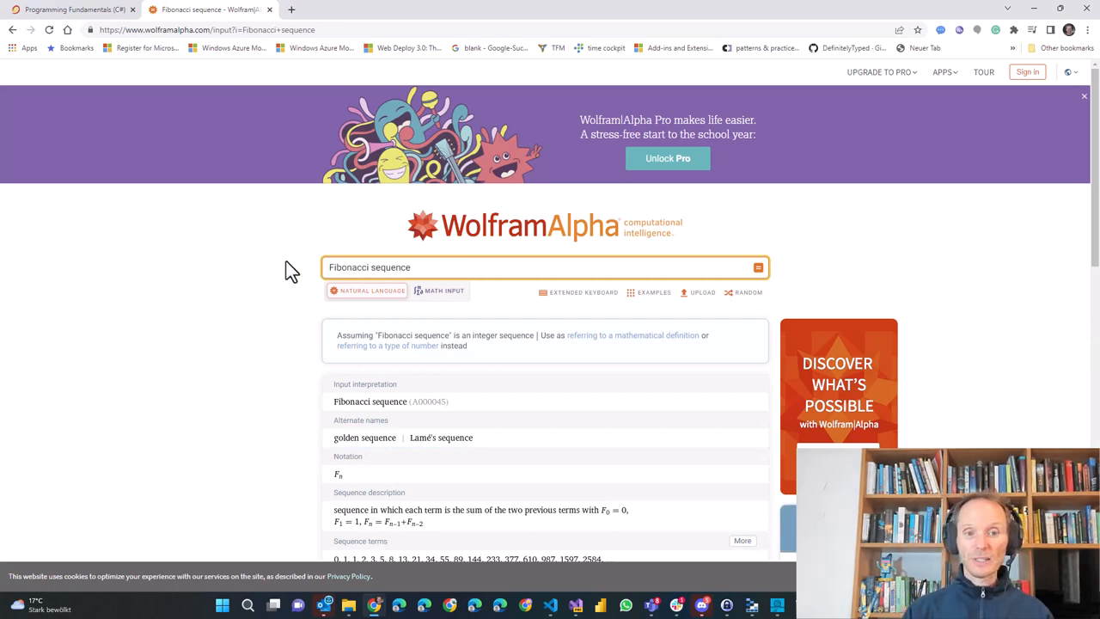
{"action": "scroll", "scroll_direction": "down", "scroll_amount": 3}
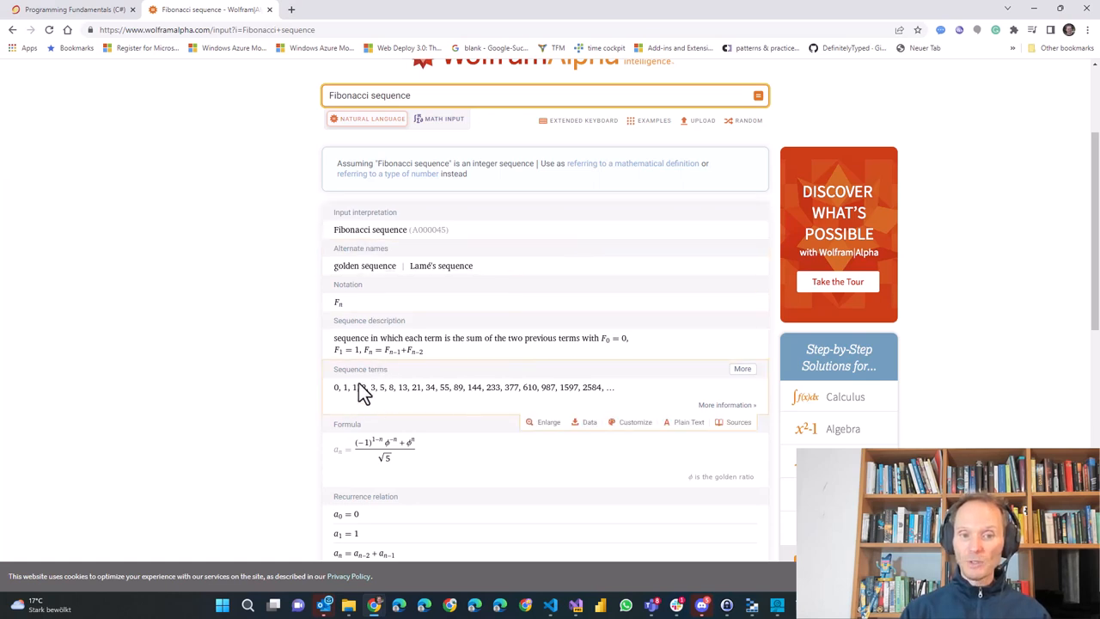
{"action": "scroll", "scroll_direction": "down", "scroll_amount": 3}
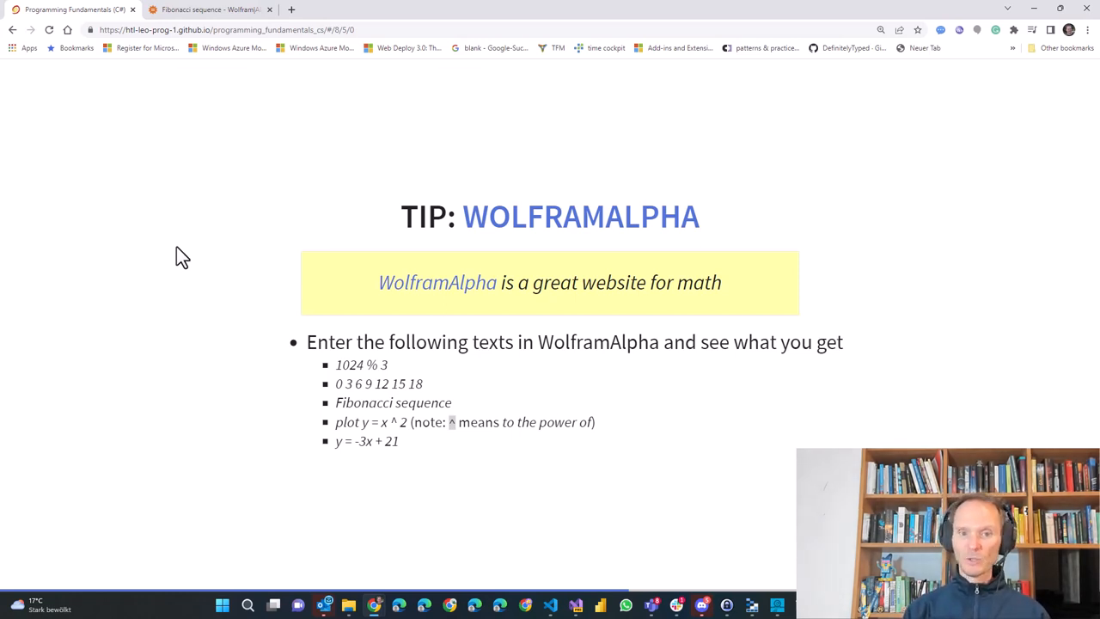
Advance the deck to the 'Before, after - does it matter?' slide
{"action": "scroll", "scroll_direction": "down", "scroll_amount": 3}
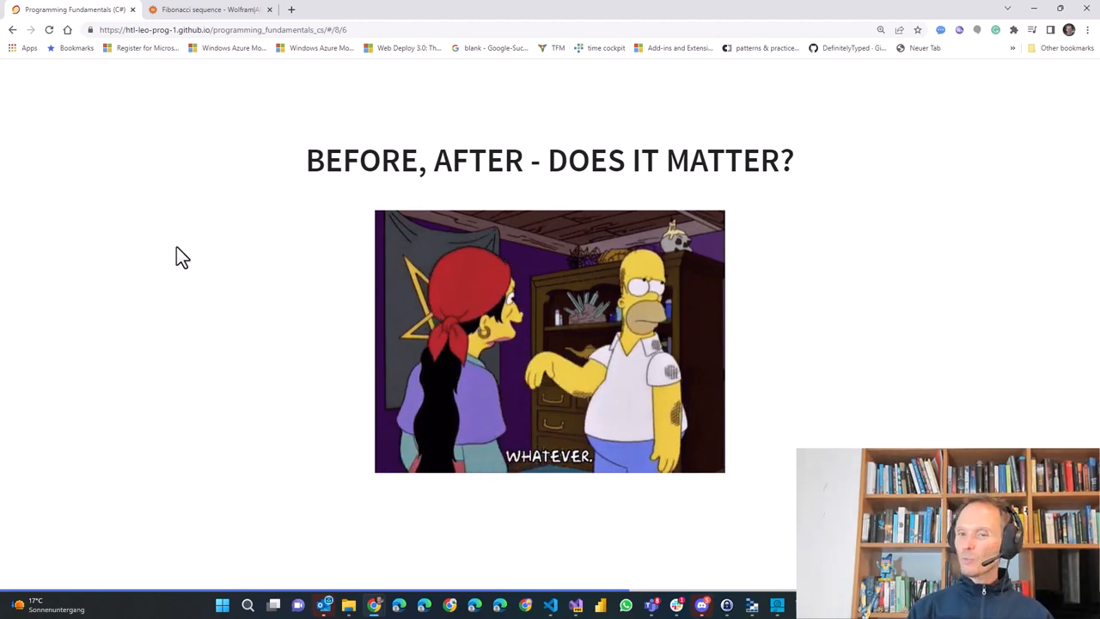
Advance to the 'Example: do...while vs. while' slide with name-input loop code
{"action": "key", "text": "Right"}
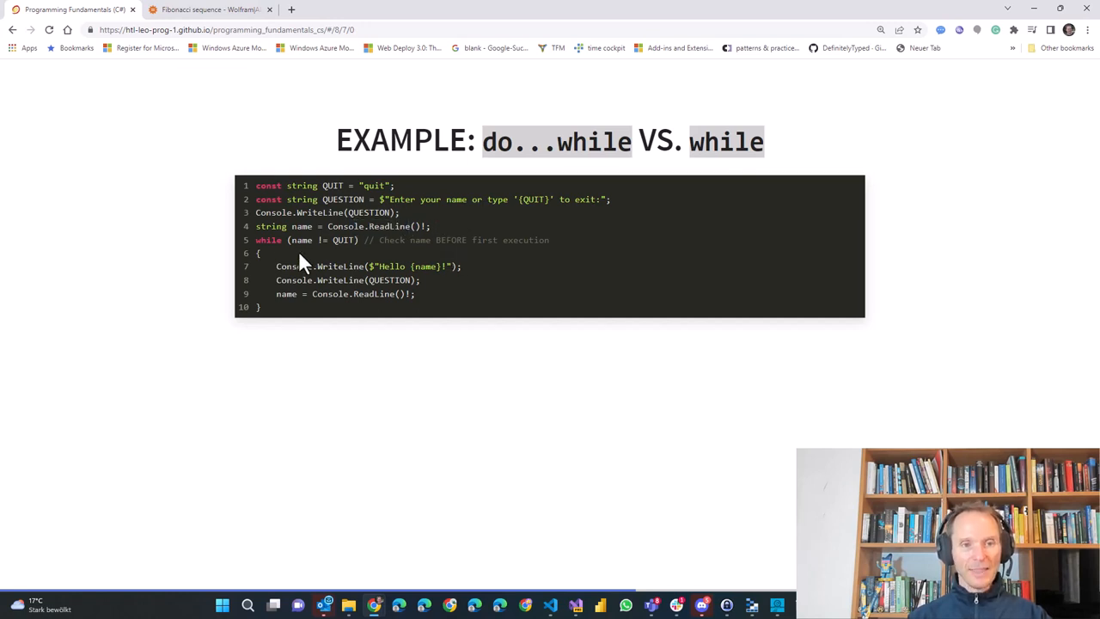
{"action": "double_click", "coordinate": [268, 240]}
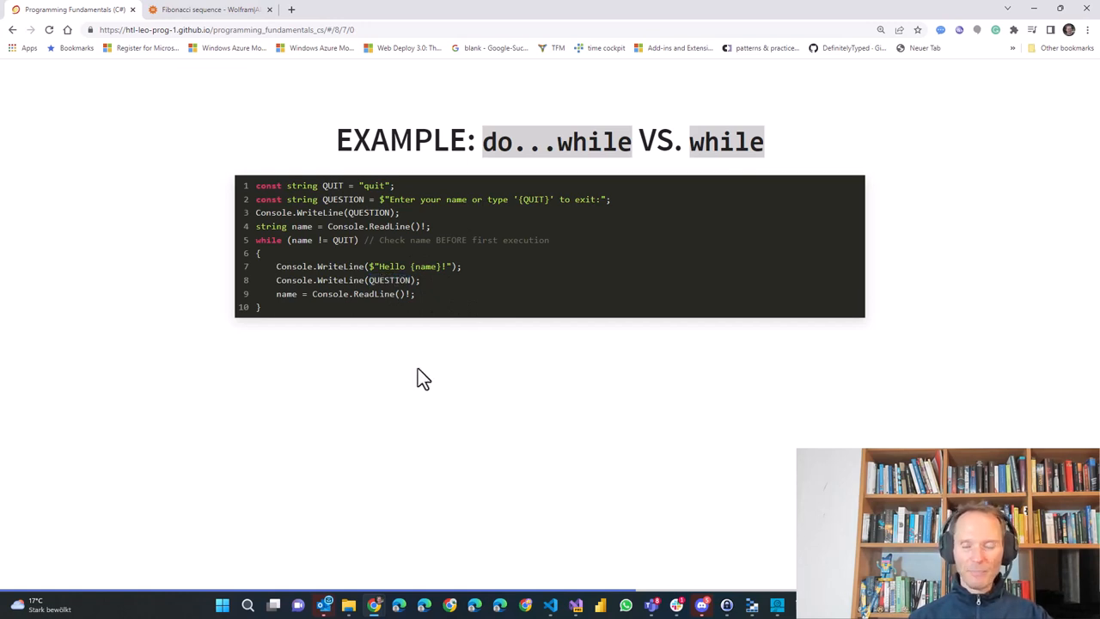
{"action": "mouse_move", "coordinate": [418, 371]}
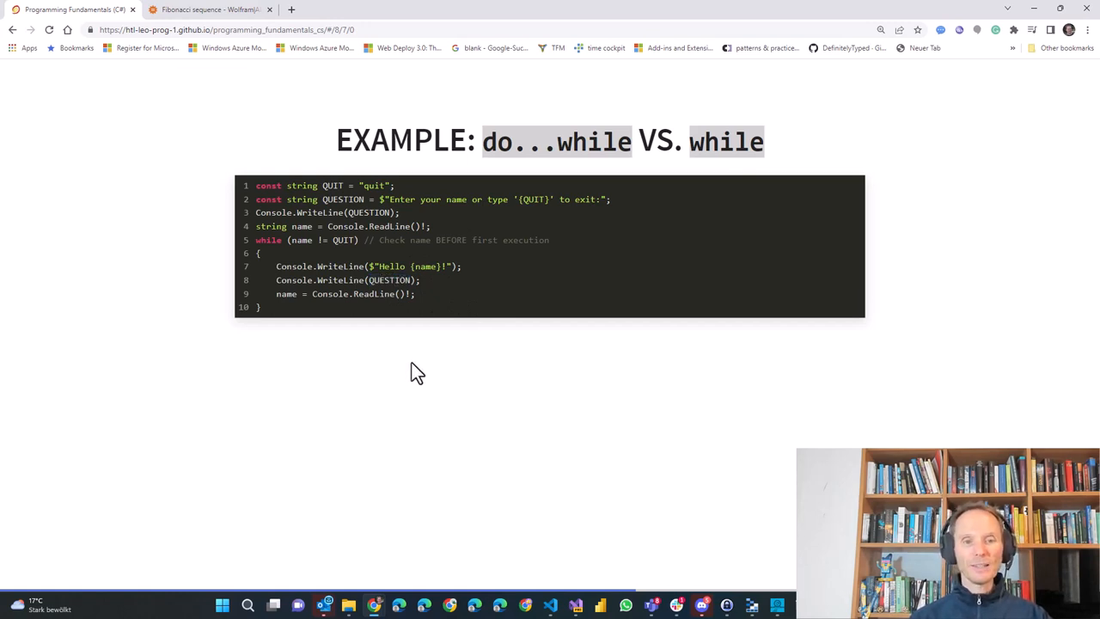
{"action": "mouse_move", "coordinate": [301, 269]}
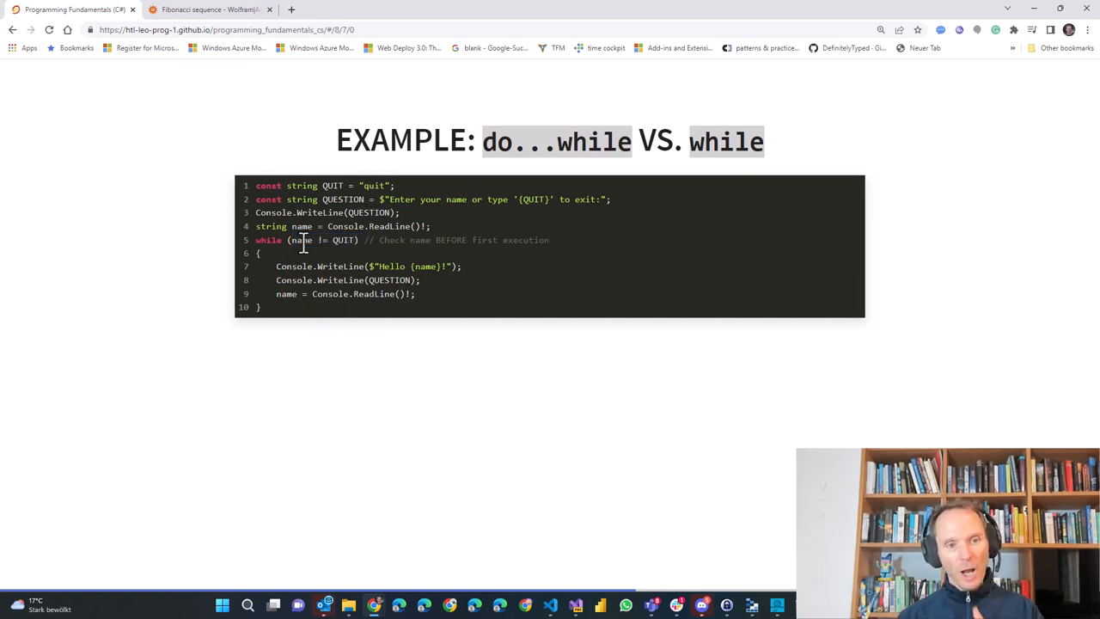
{"action": "double_click", "coordinate": [268, 240]}
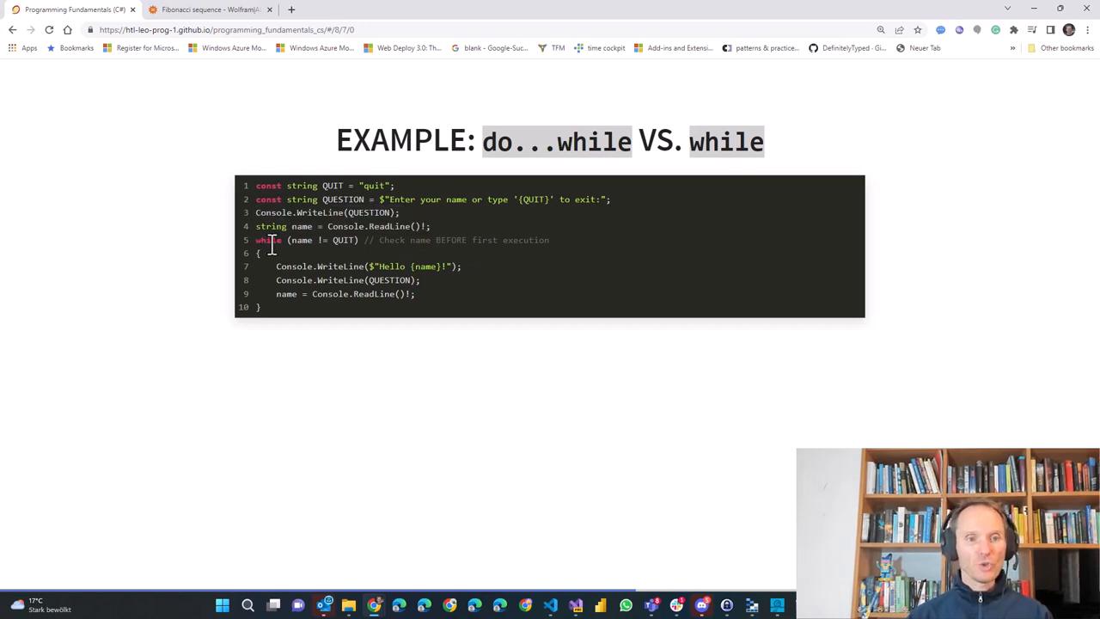
{"action": "left_click_drag", "start_coordinate": [376, 266], "coordinate": [437, 266]}
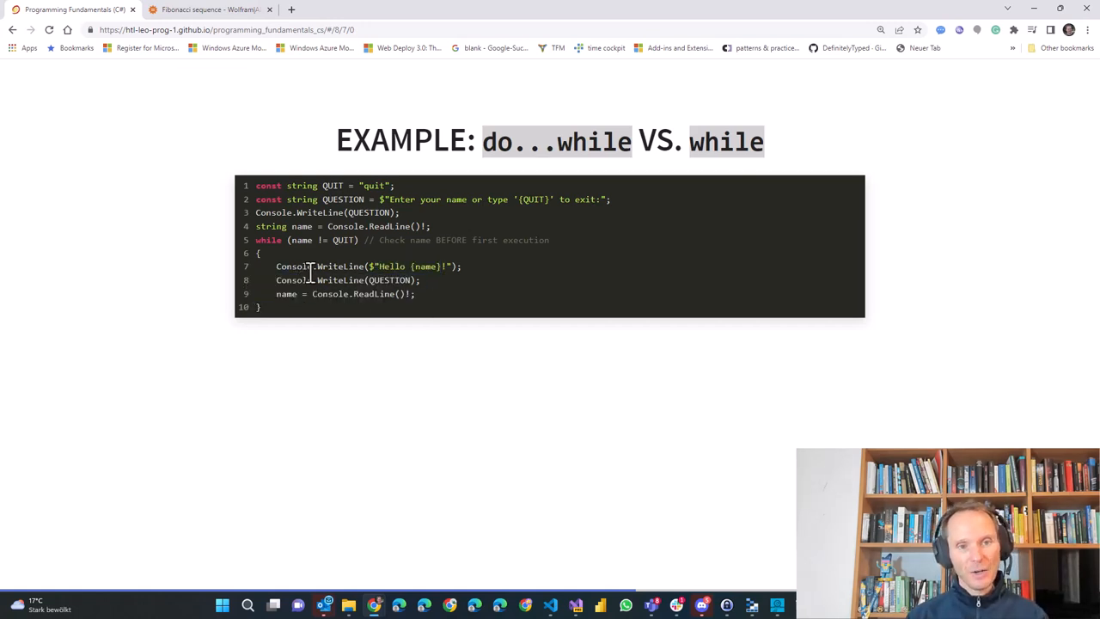
{"action": "double_click", "coordinate": [268, 239]}
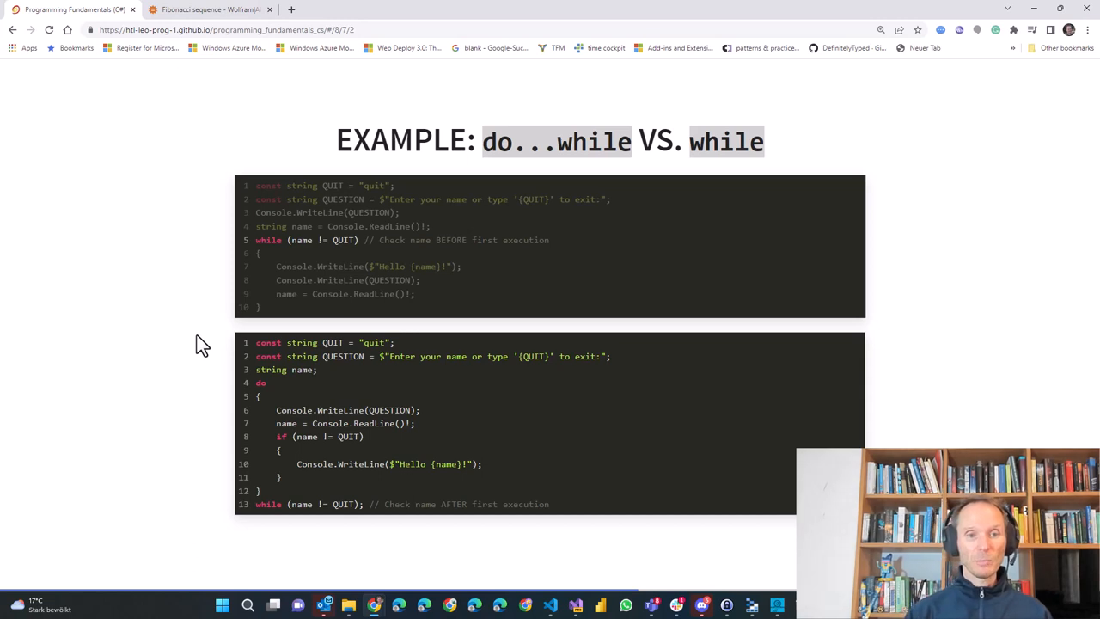
{"action": "mouse_move", "coordinate": [270, 395]}
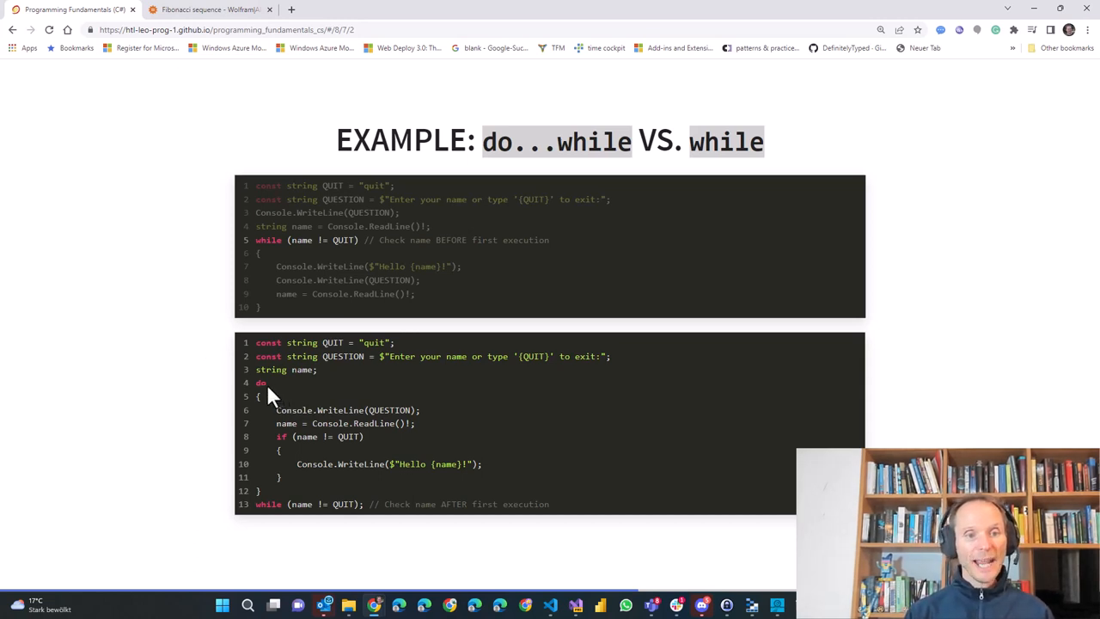
Highlight the do keyword and condition lines of the do...while name-prompt example
{"action": "double_click", "coordinate": [260, 382]}
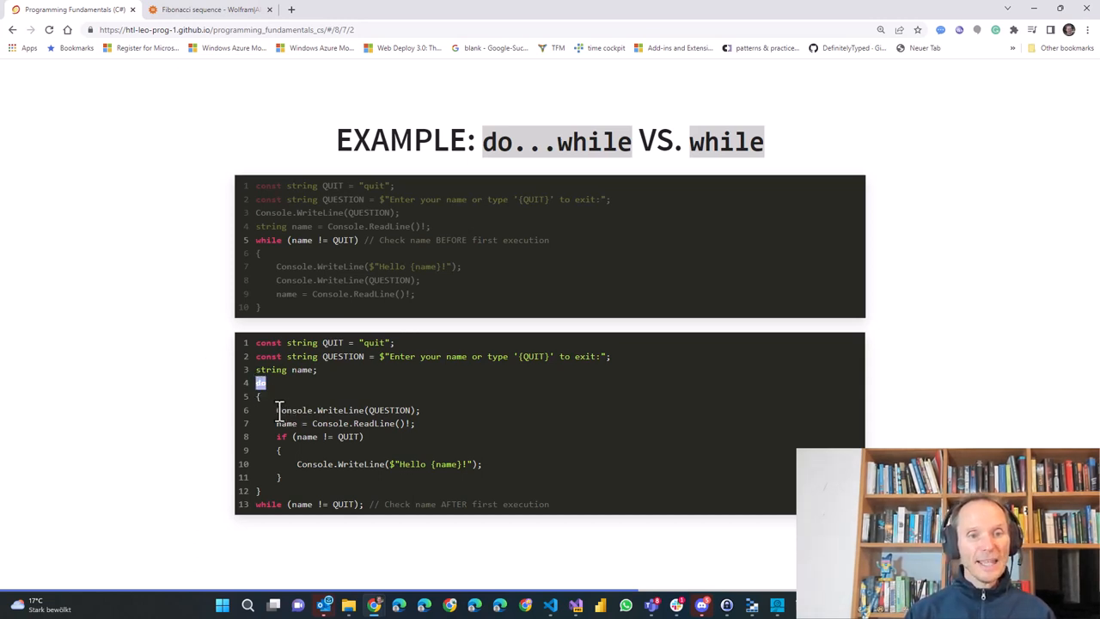
{"action": "left_click_drag", "start_coordinate": [276, 410], "coordinate": [417, 423]}
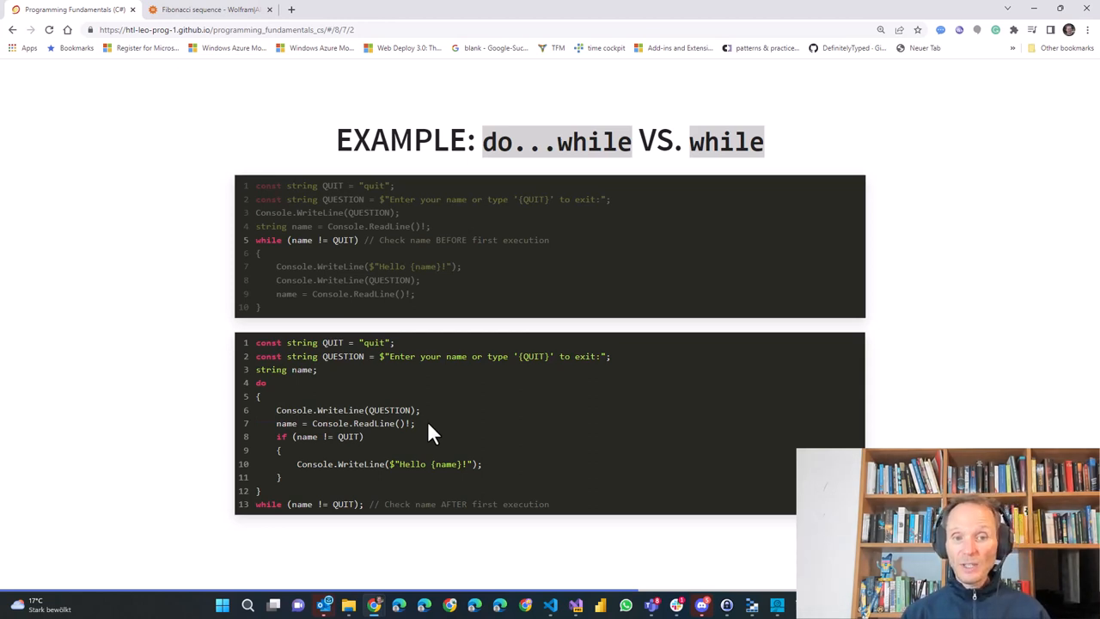
{"action": "mouse_move", "coordinate": [388, 423]}
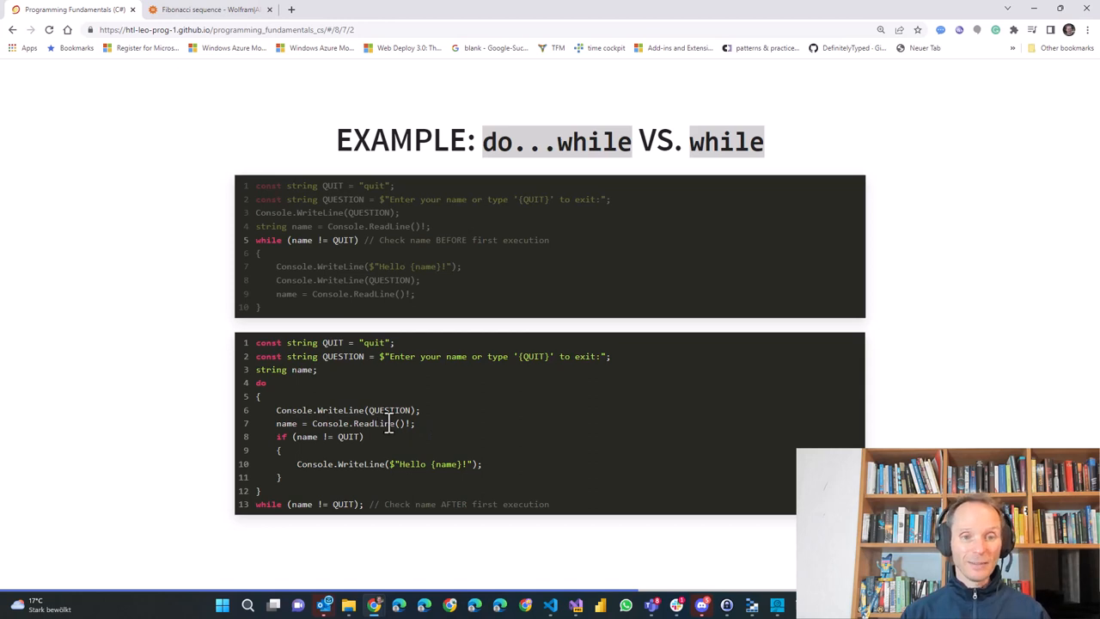
{"action": "mouse_move", "coordinate": [263, 382]}
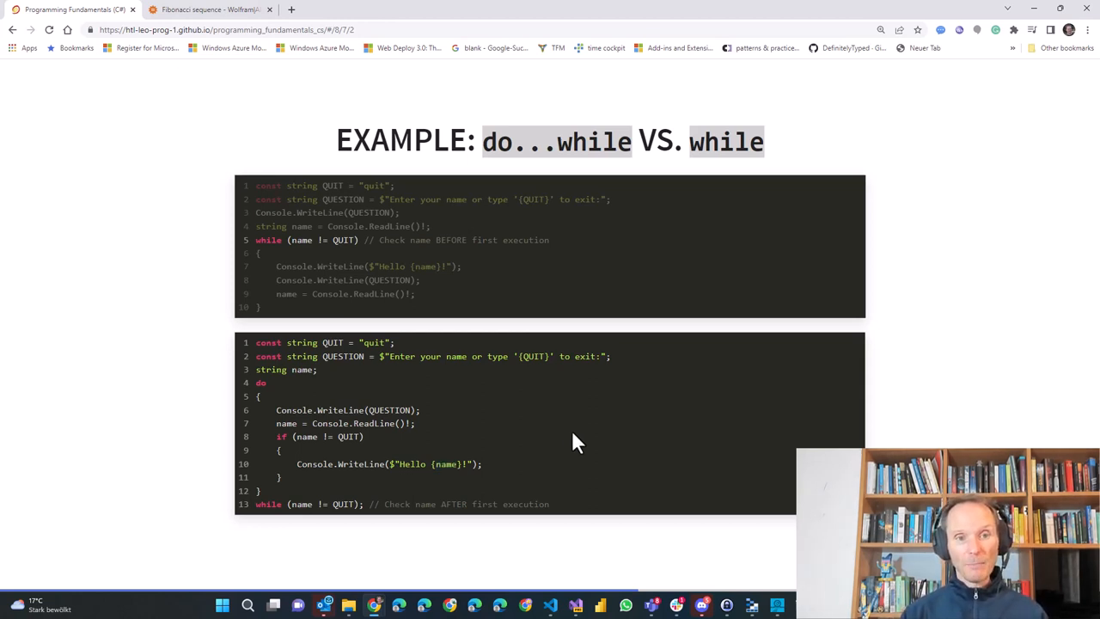
{"action": "mouse_move", "coordinate": [193, 456]}
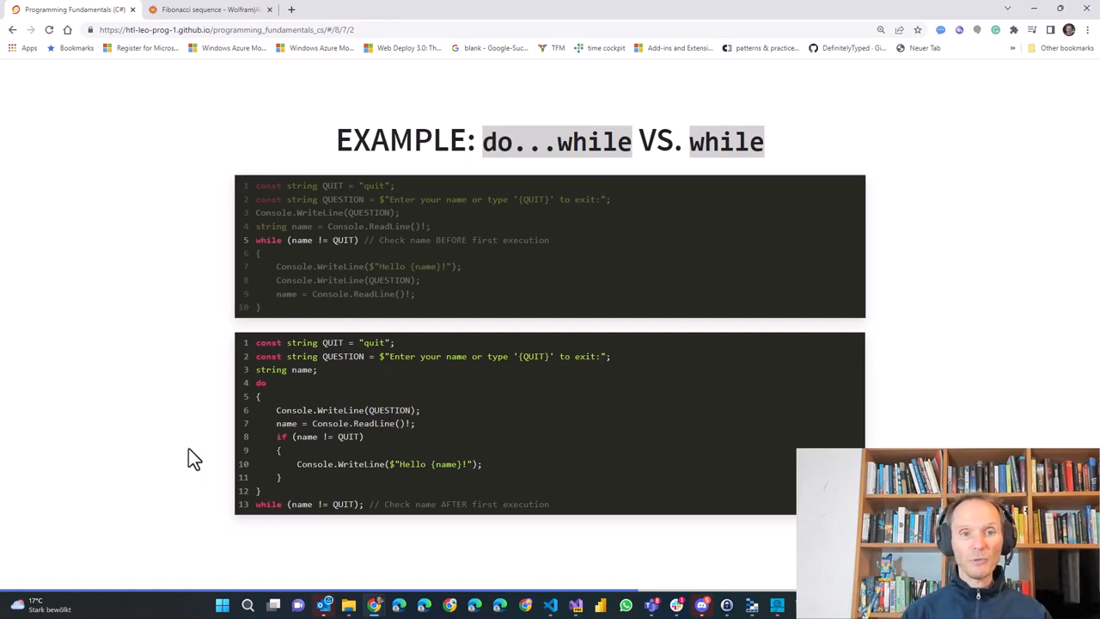
{"action": "mouse_move", "coordinate": [305, 215]}
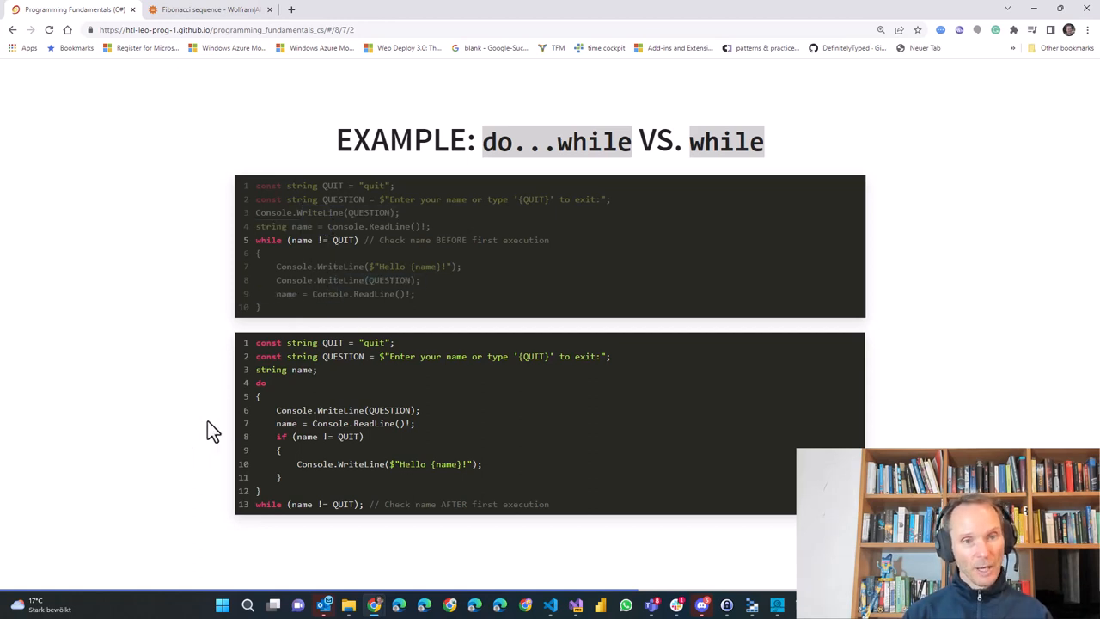
{"action": "double_click", "coordinate": [296, 437]}
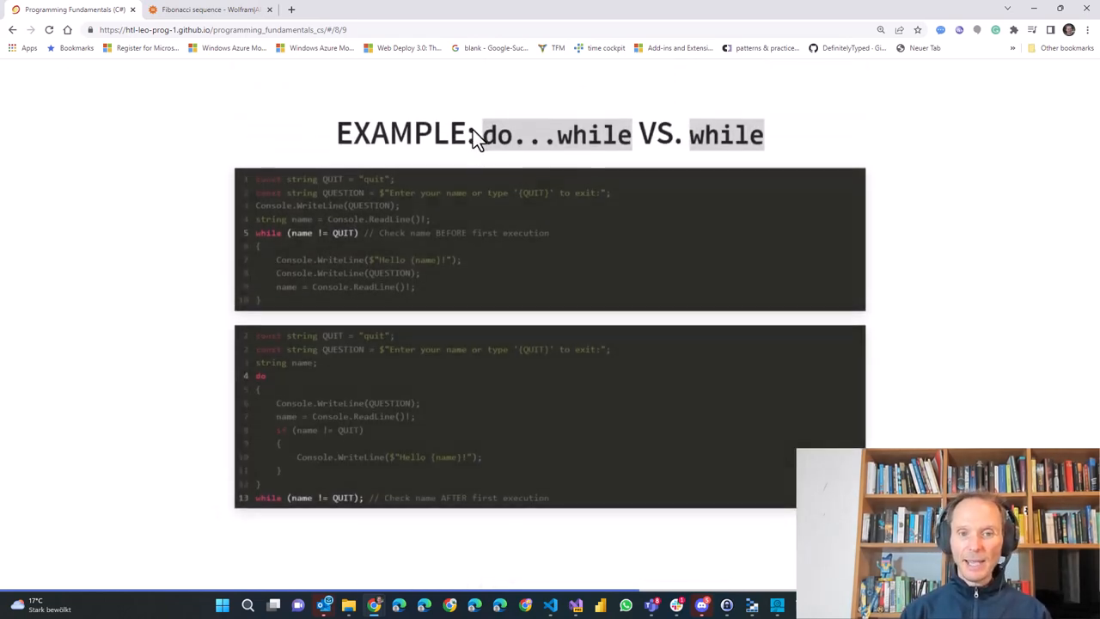
Scroll down to the complete do...while example beneath the dimmed while version
{"action": "scroll", "scroll_direction": "down", "scroll_amount": 3}
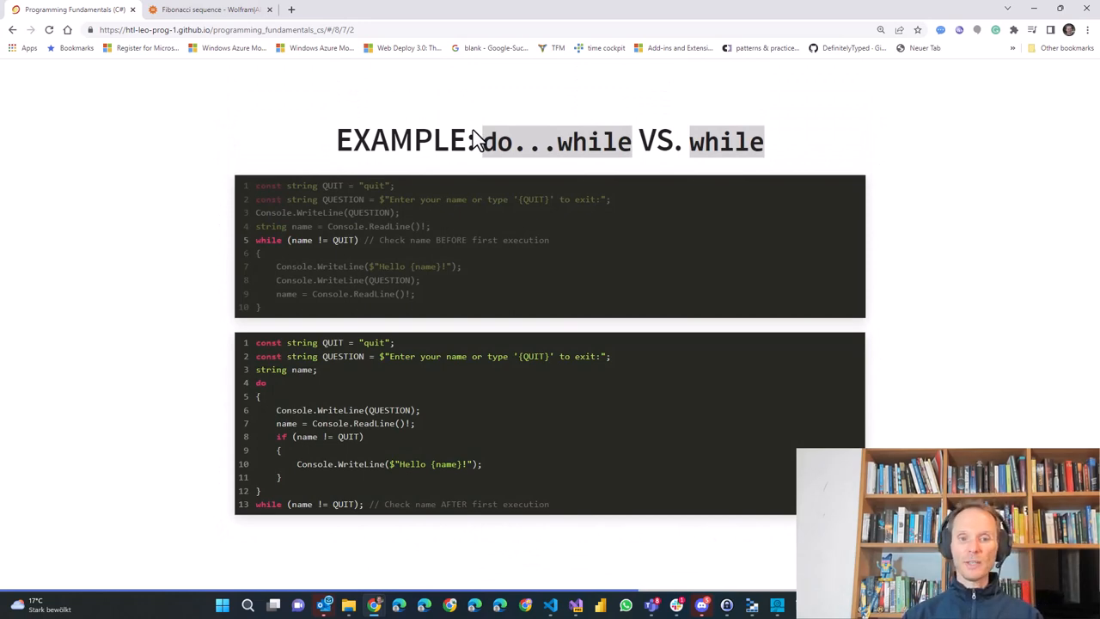
{"action": "mouse_move", "coordinate": [430, 490]}
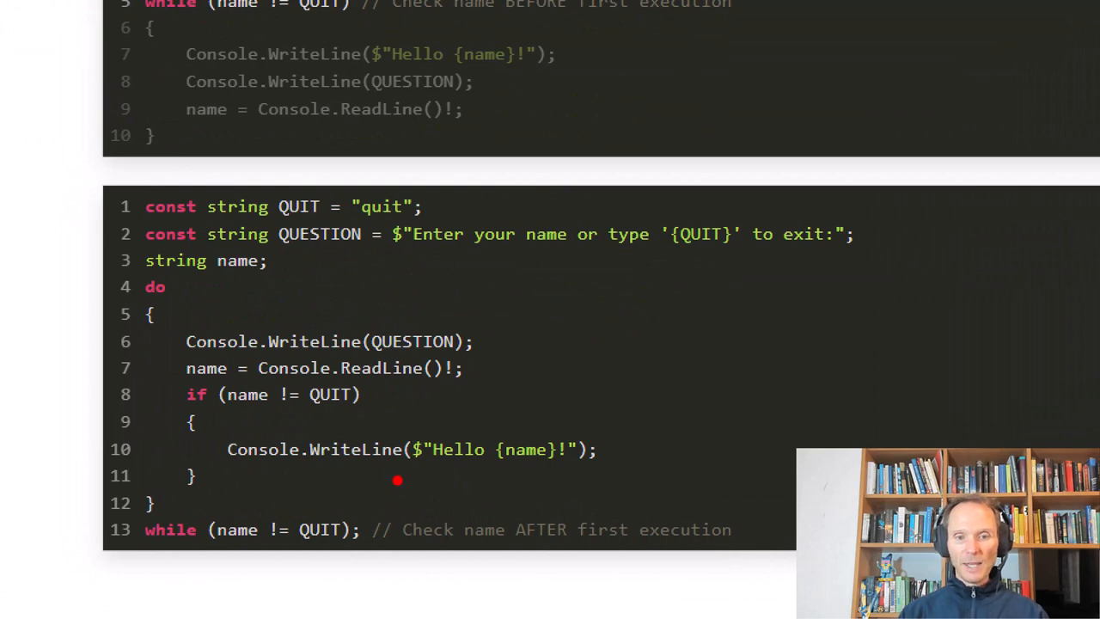
{"action": "mouse_move", "coordinate": [434, 416]}
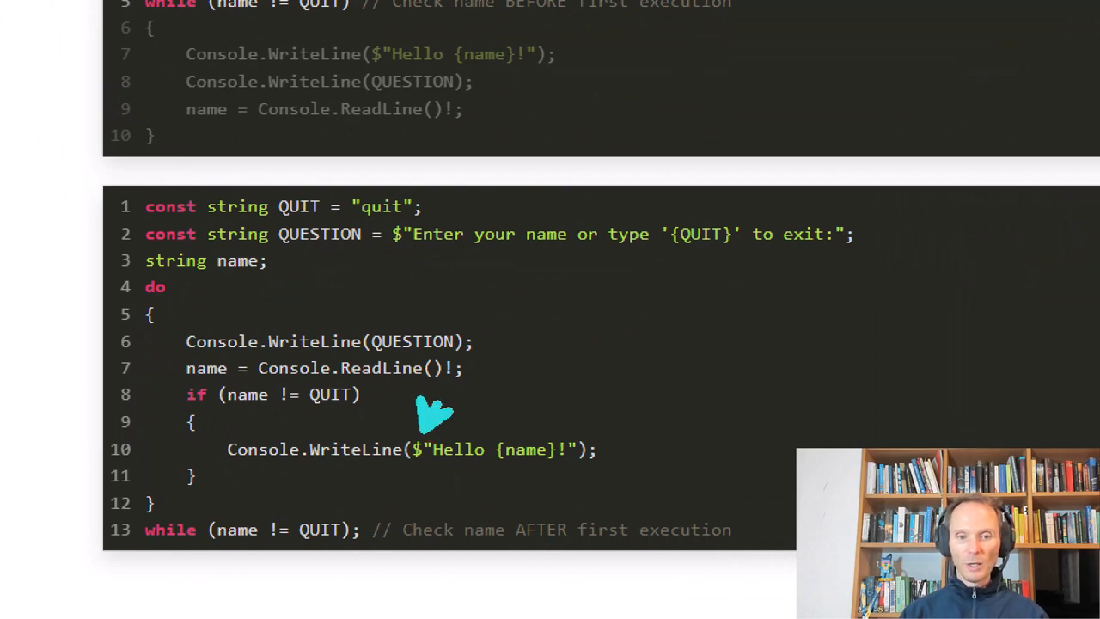